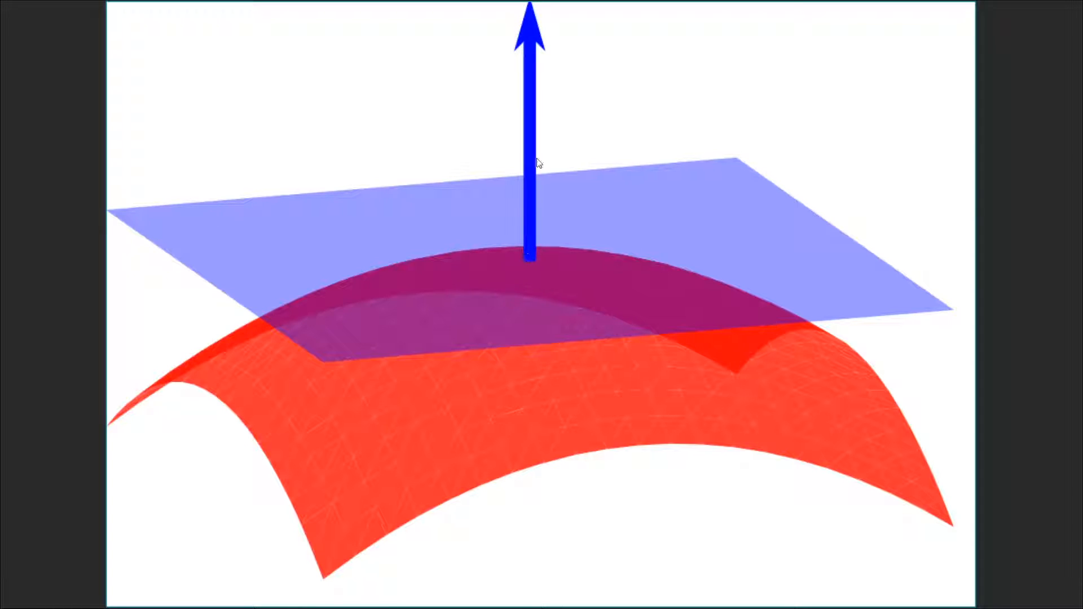
mouse_move(409, 425)
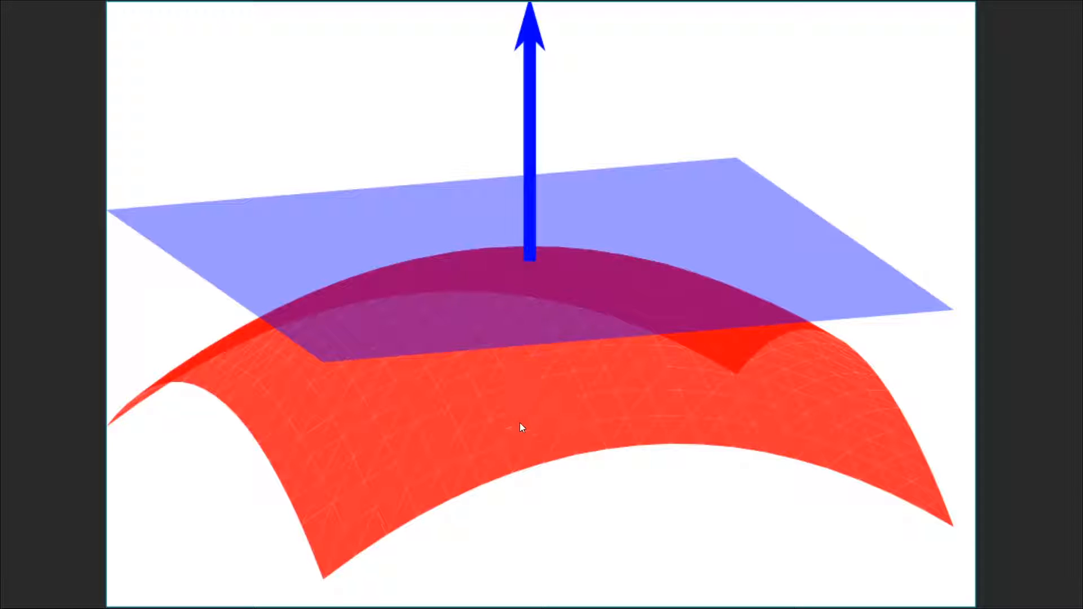
mouse_move(492, 195)
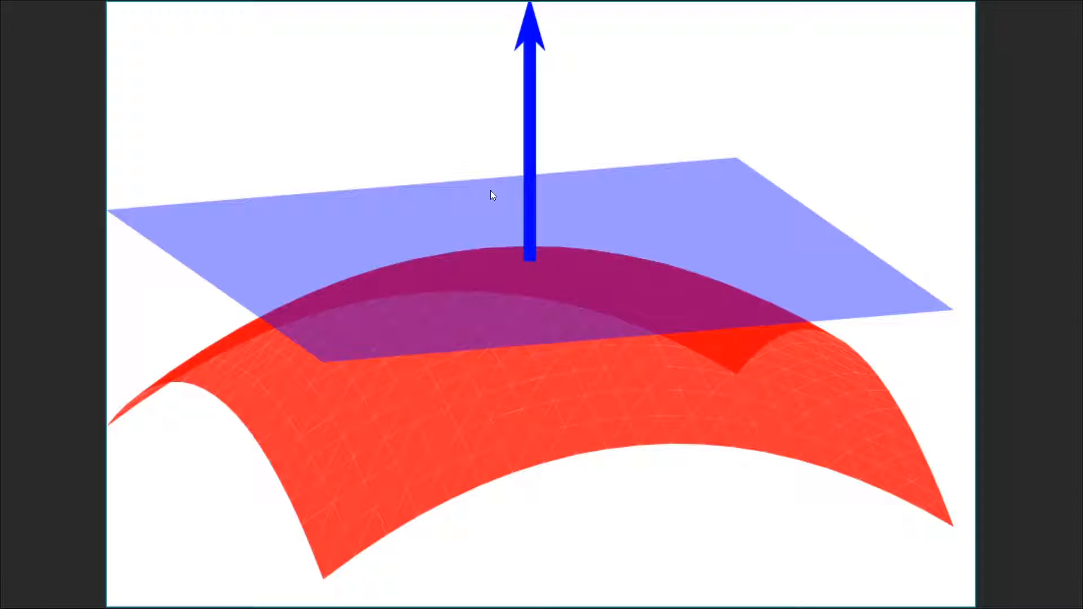
mouse_move(531, 20)
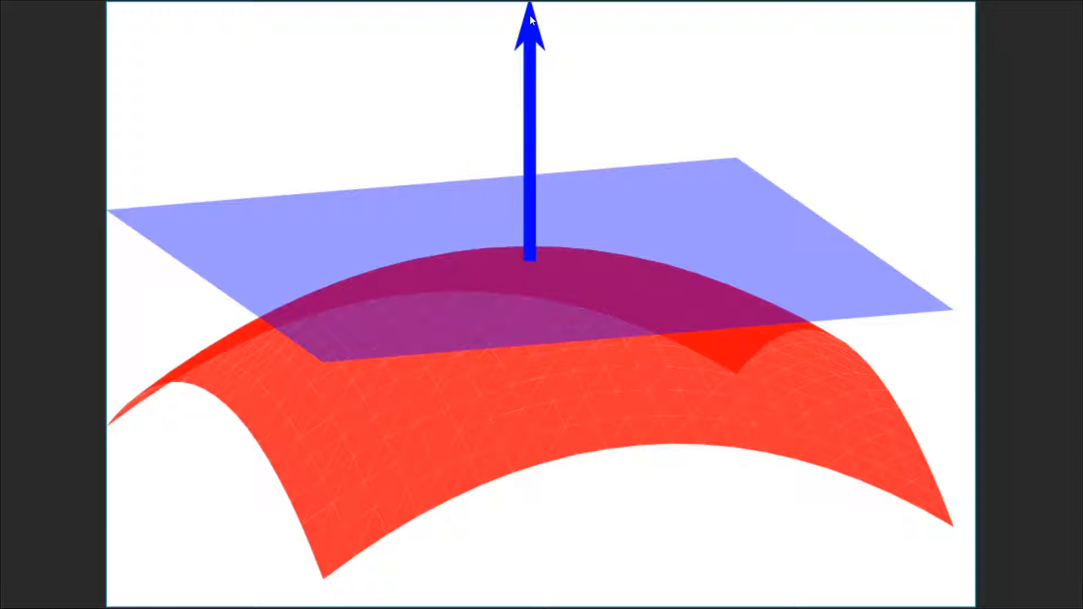
mouse_move(620, 264)
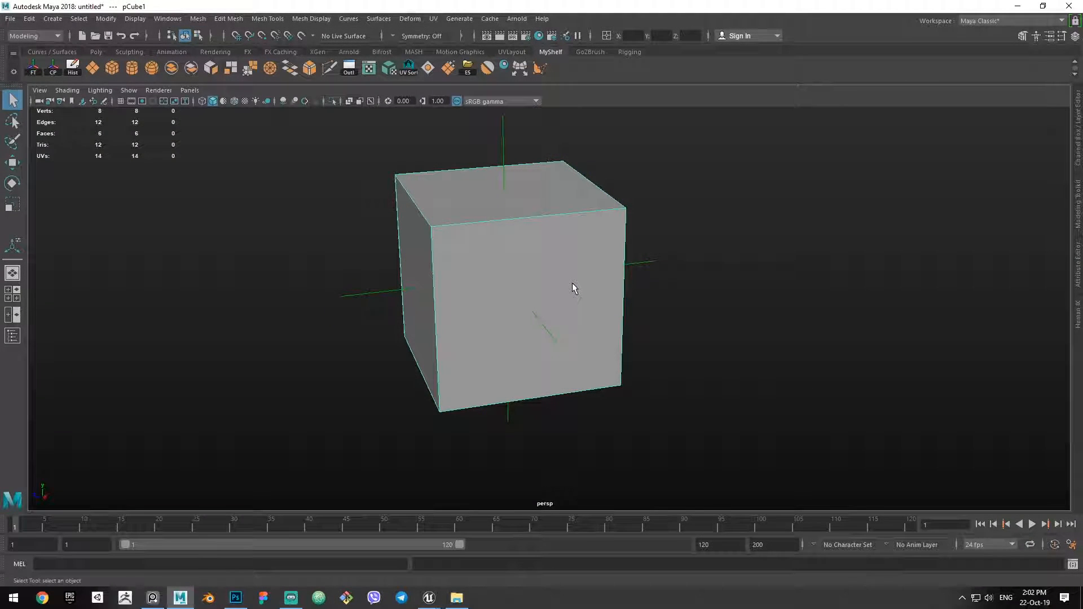
mouse_move(500, 298)
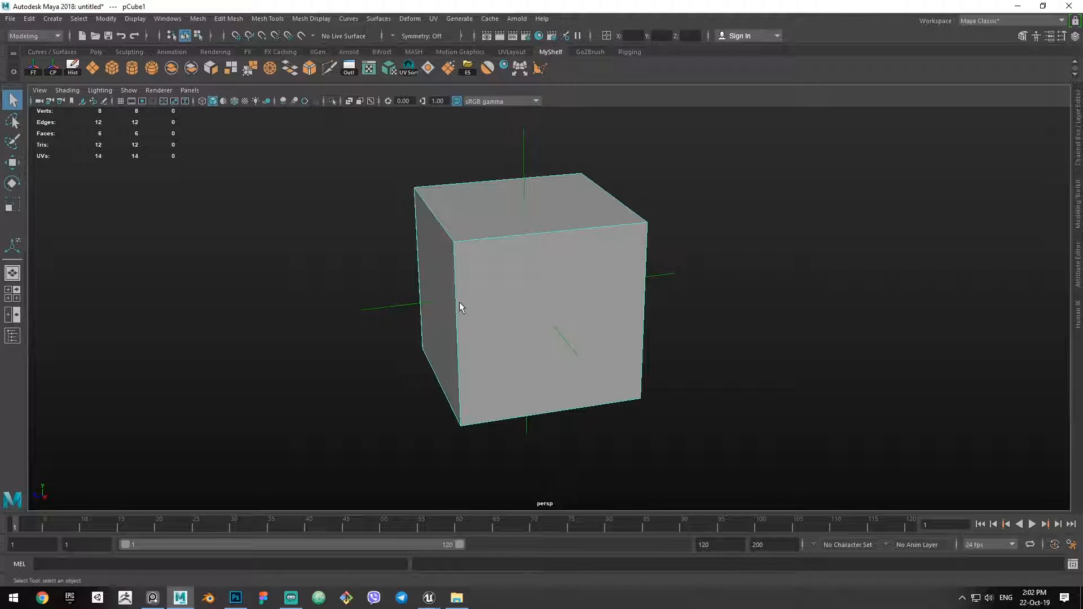
mouse_move(512, 345)
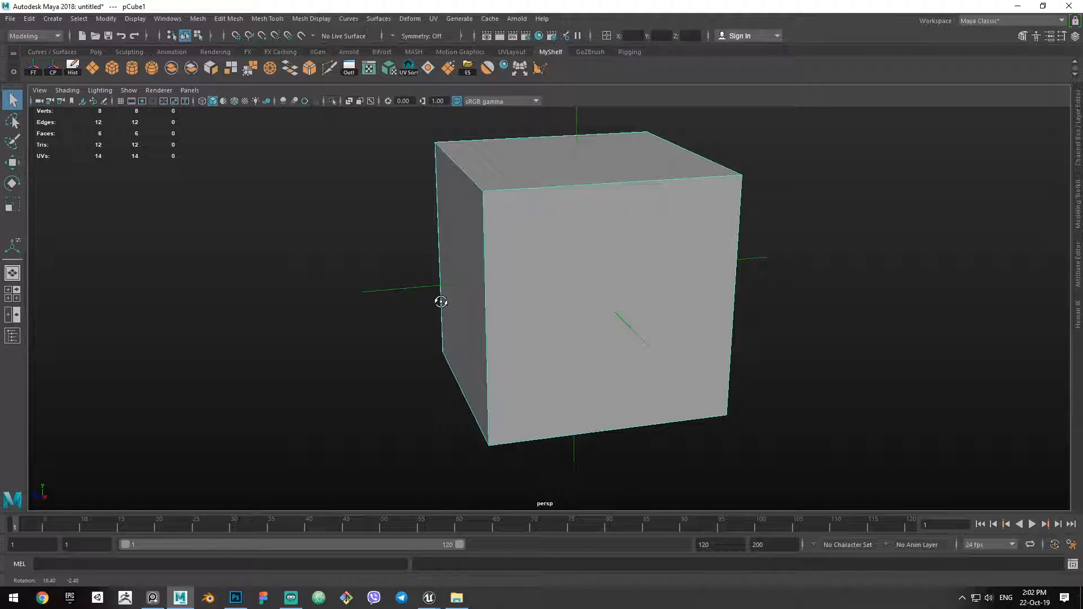
Reverse the selected face's normal so it shades black on the cube.
key(4)
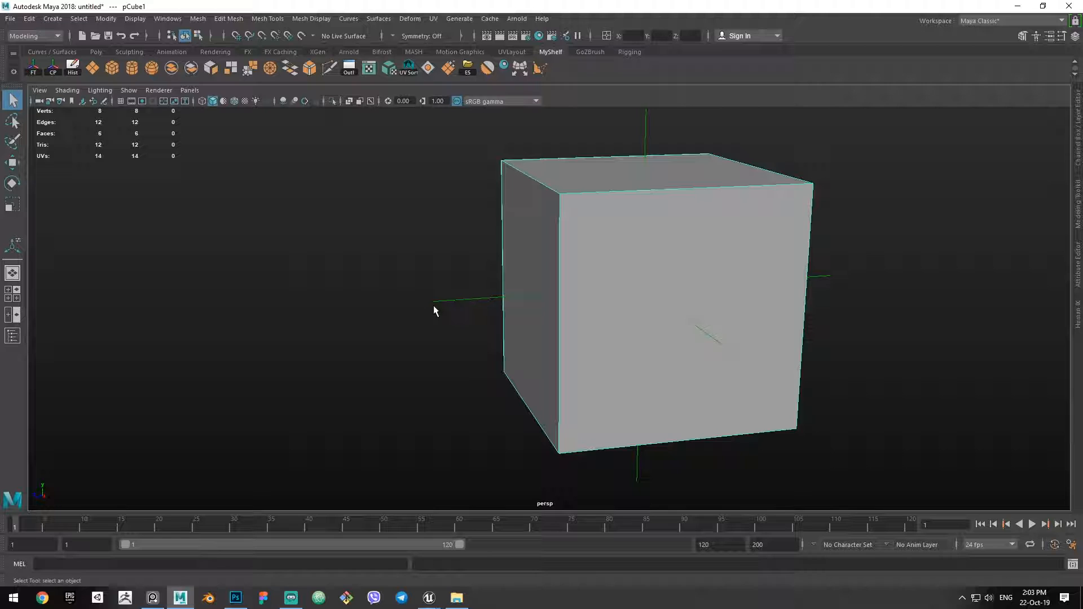
mouse_move(535, 306)
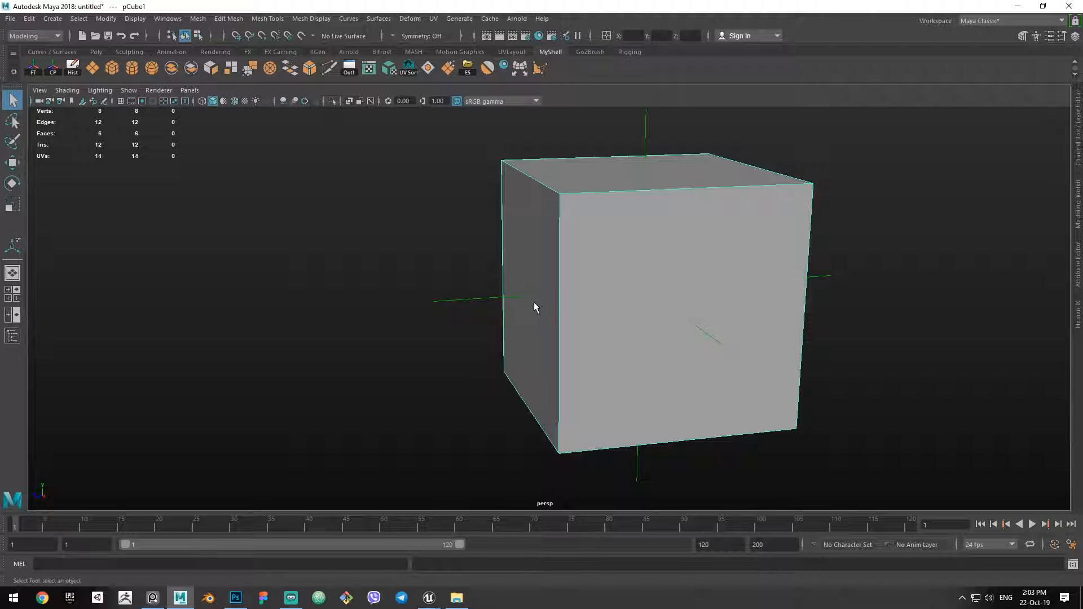
mouse_move(432, 318)
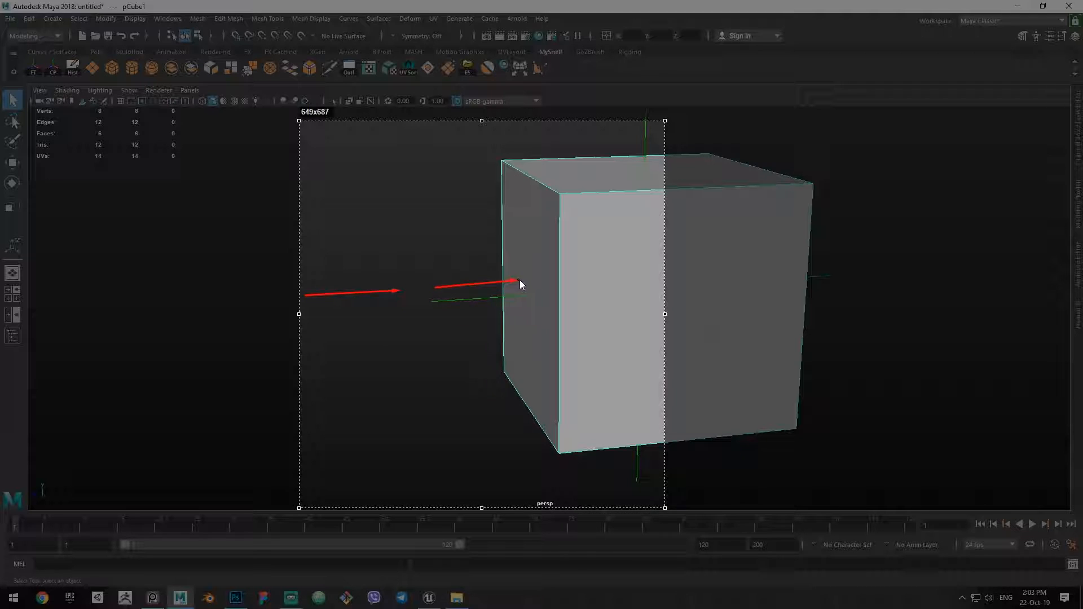
mouse_move(339, 308)
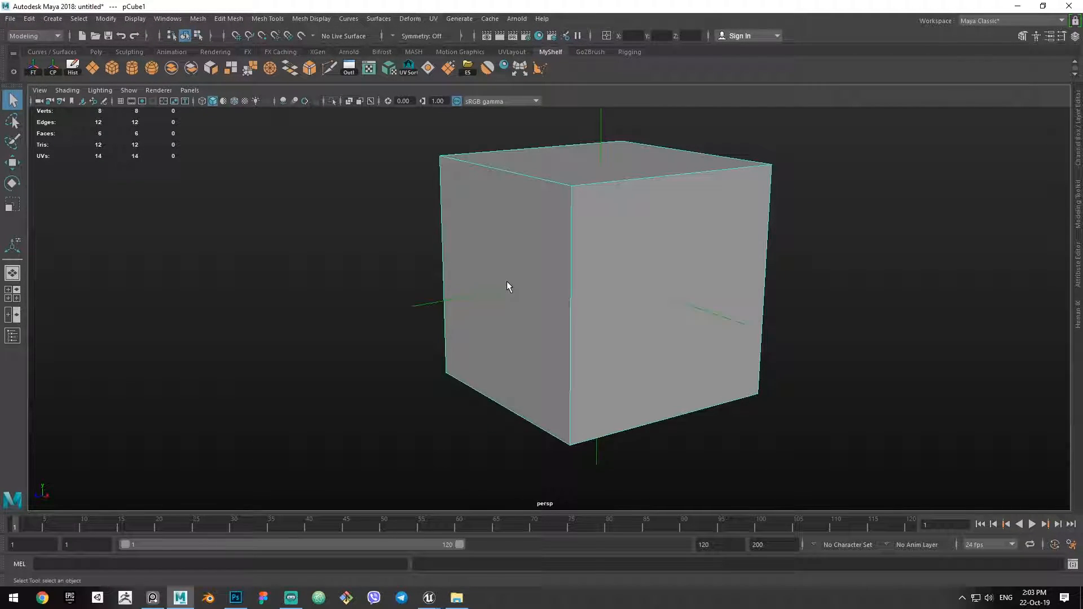
right_click(509, 283)
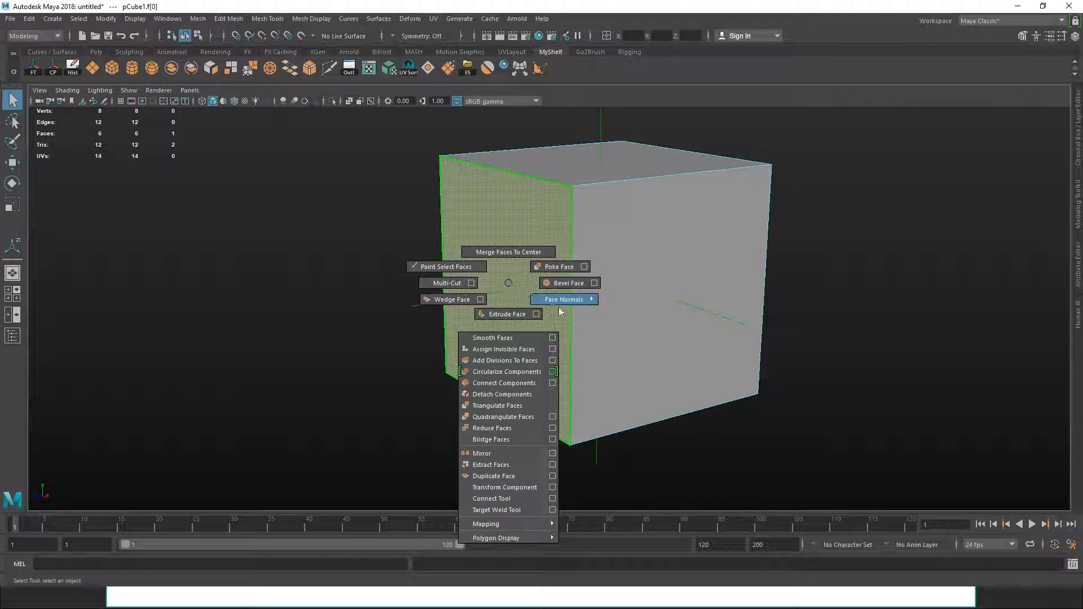
click(563, 299)
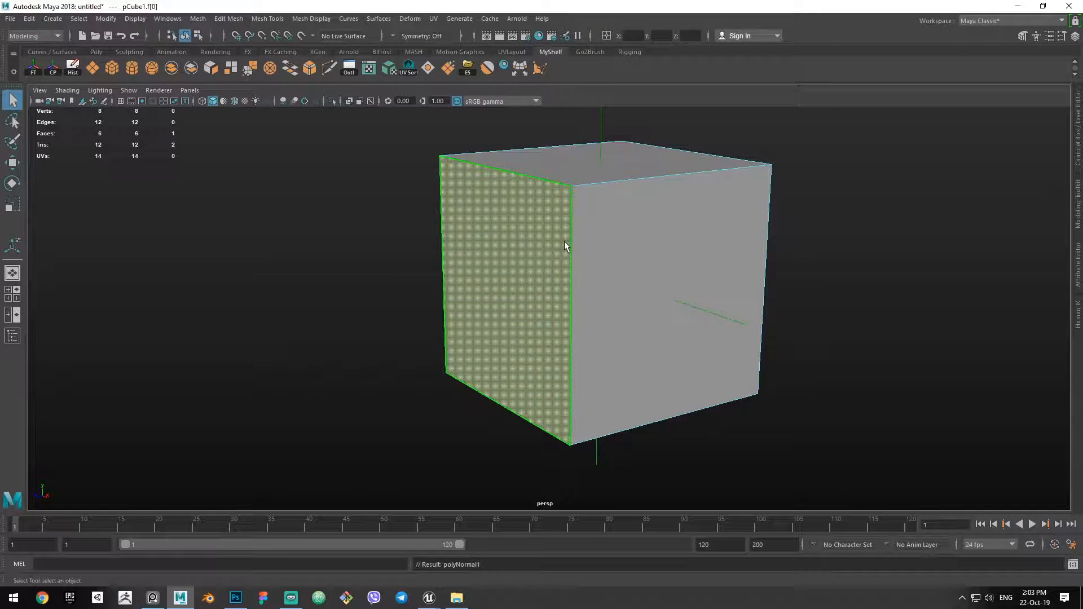
click(99, 90)
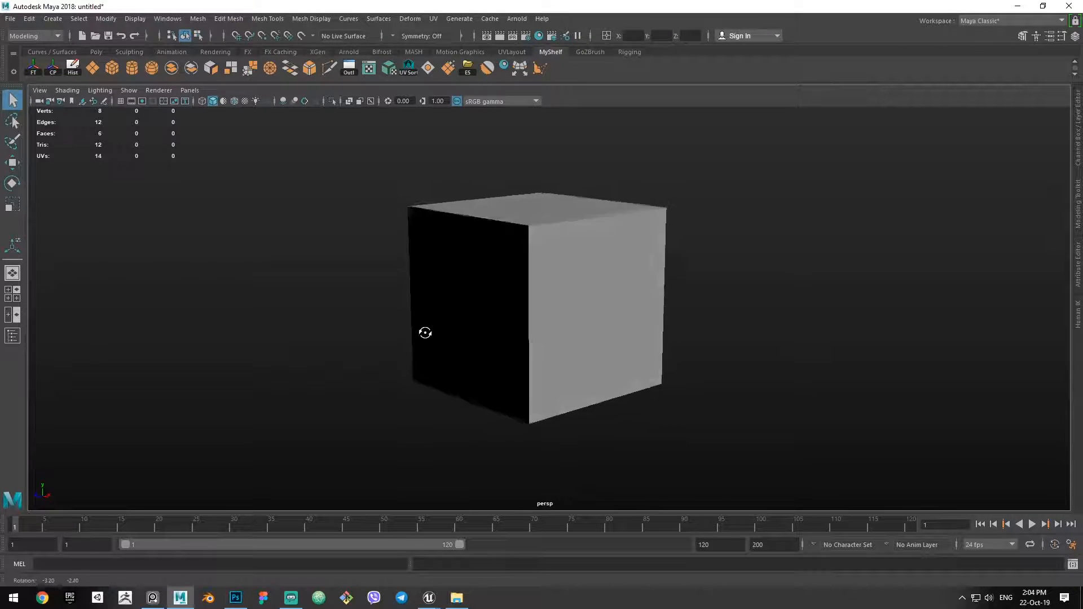
Inspect the cube in wireframe and shaded display, then reselect the open cube.
key(4)
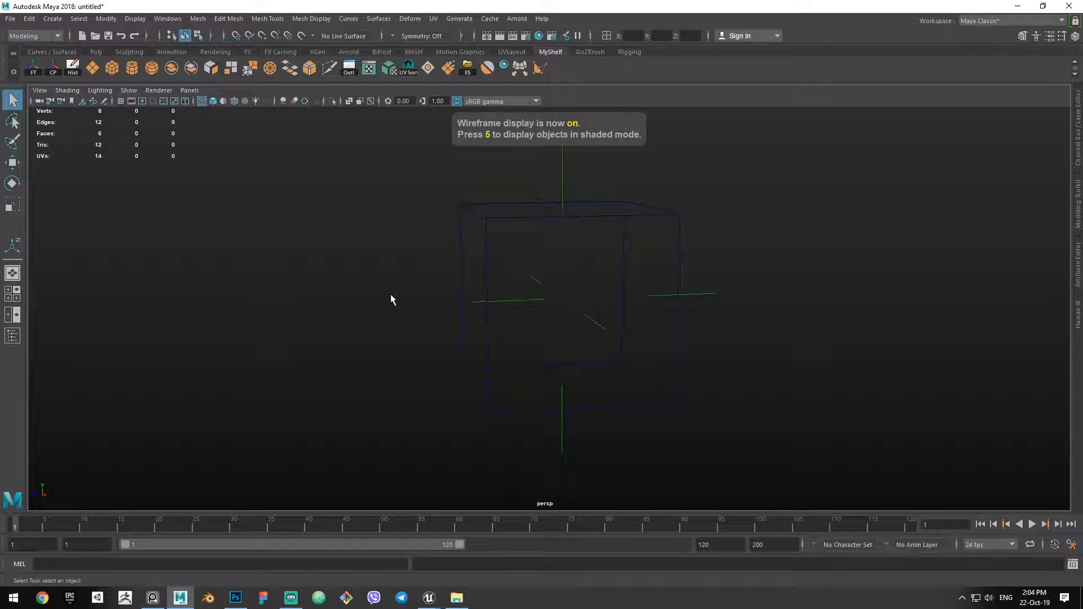
key(5)
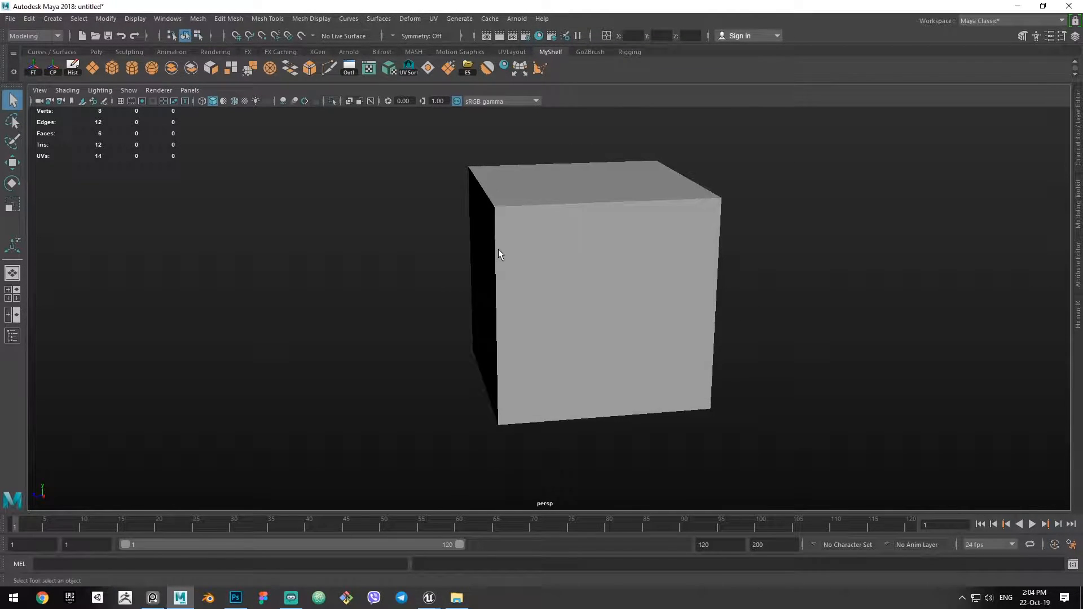
key(4)
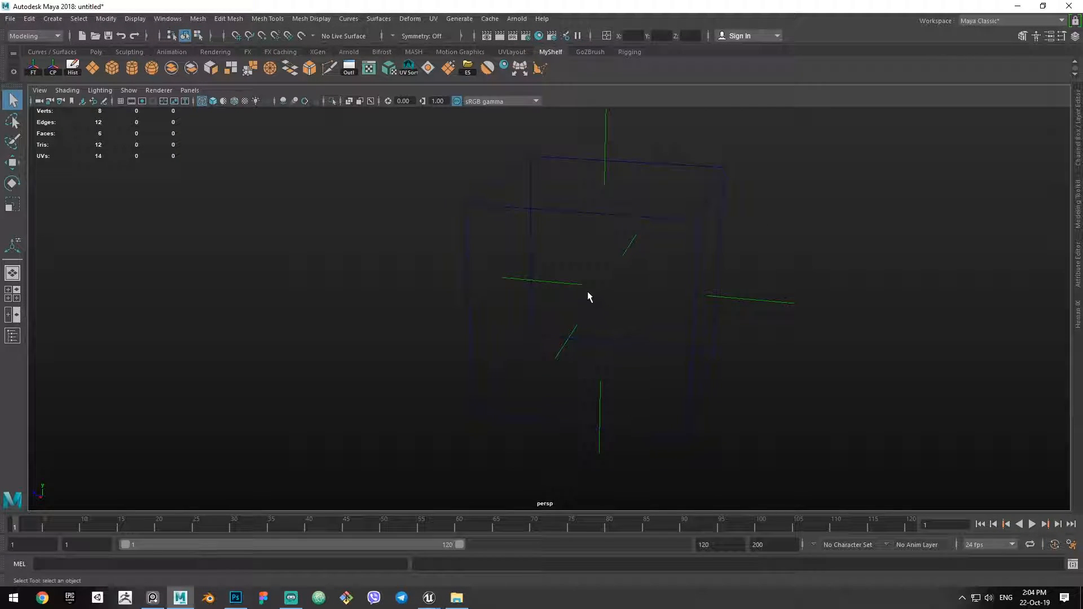
key(5)
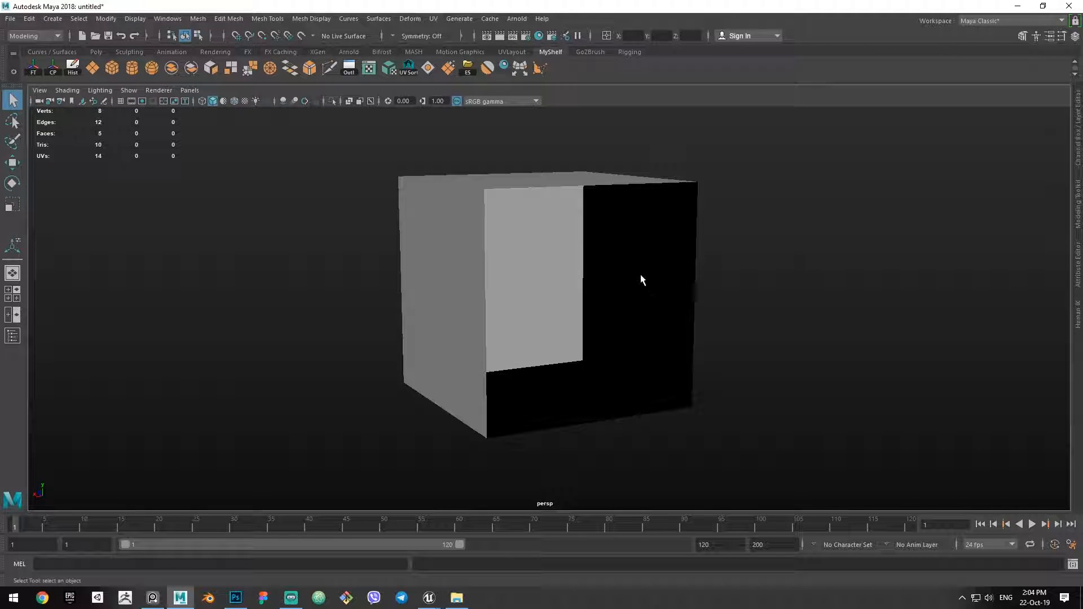
click(539, 277)
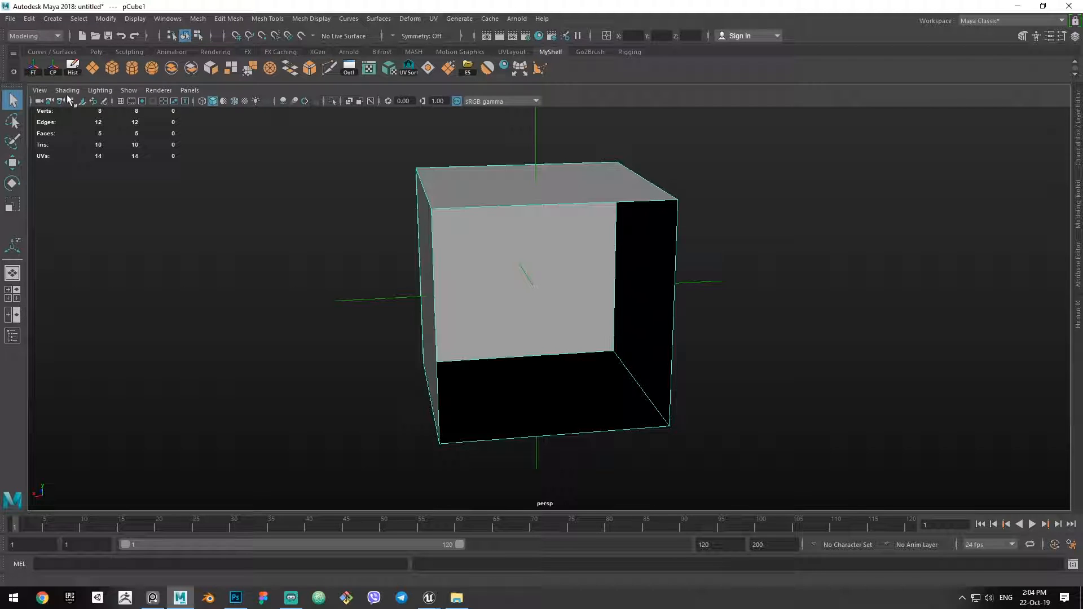
Enable two-sided lighting so the reversed face and cube interior shade grey.
click(99, 90)
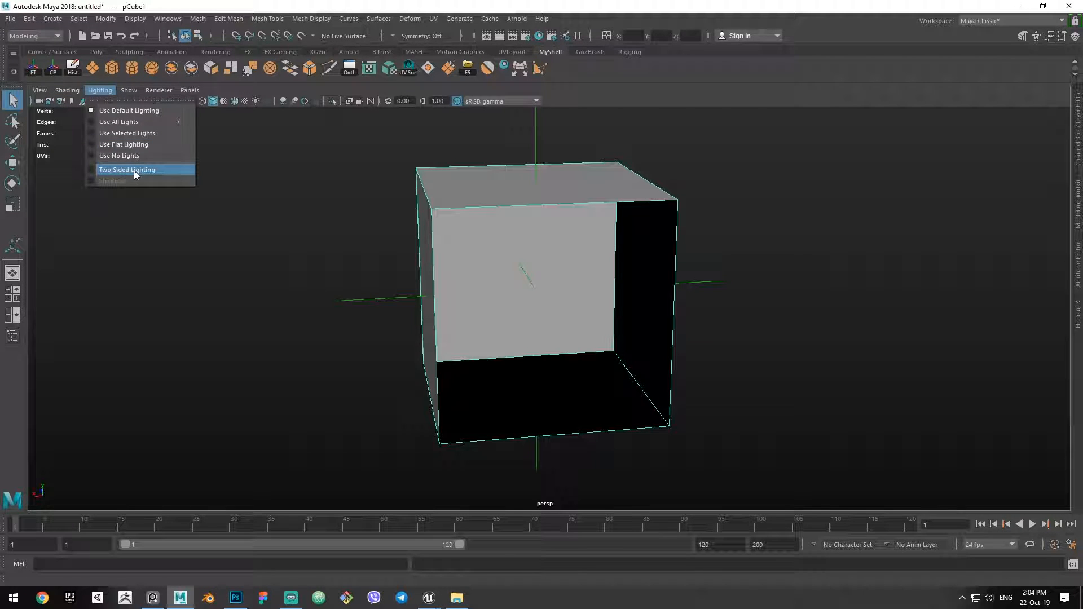
click(127, 170)
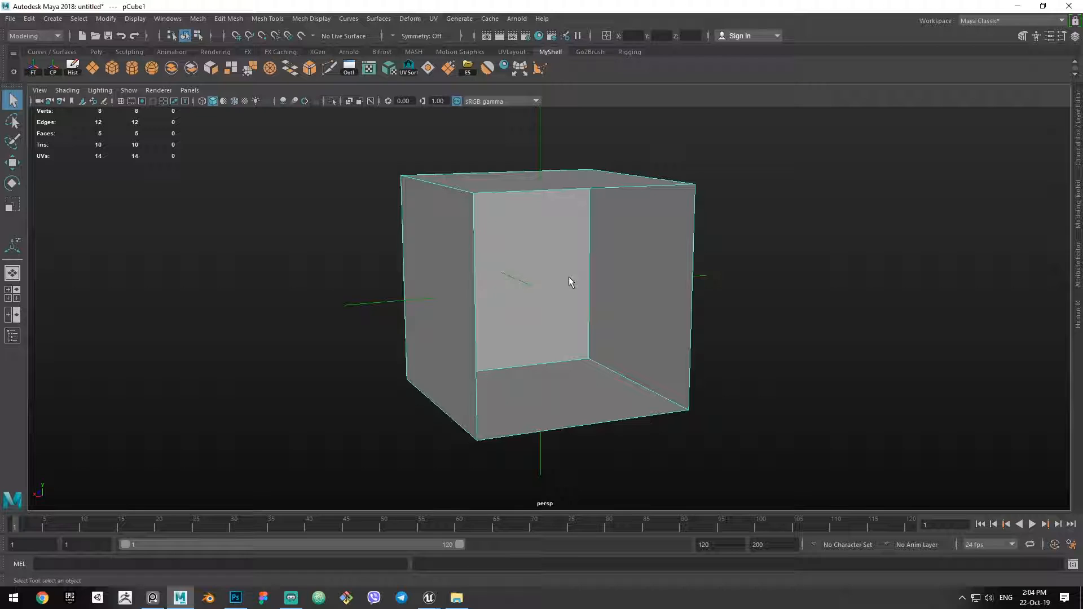
click(99, 91)
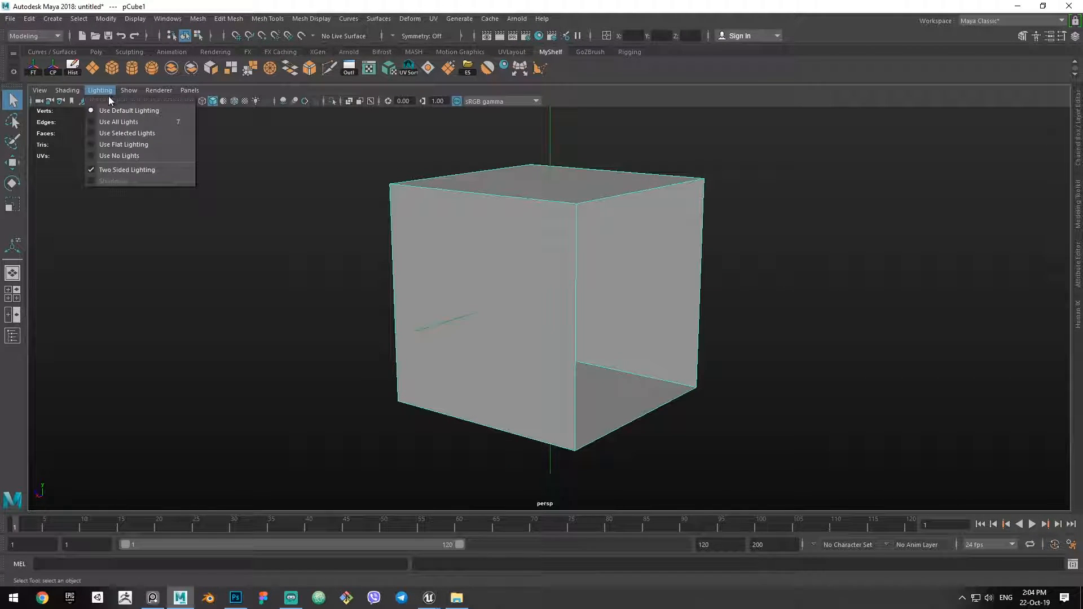
click(119, 122)
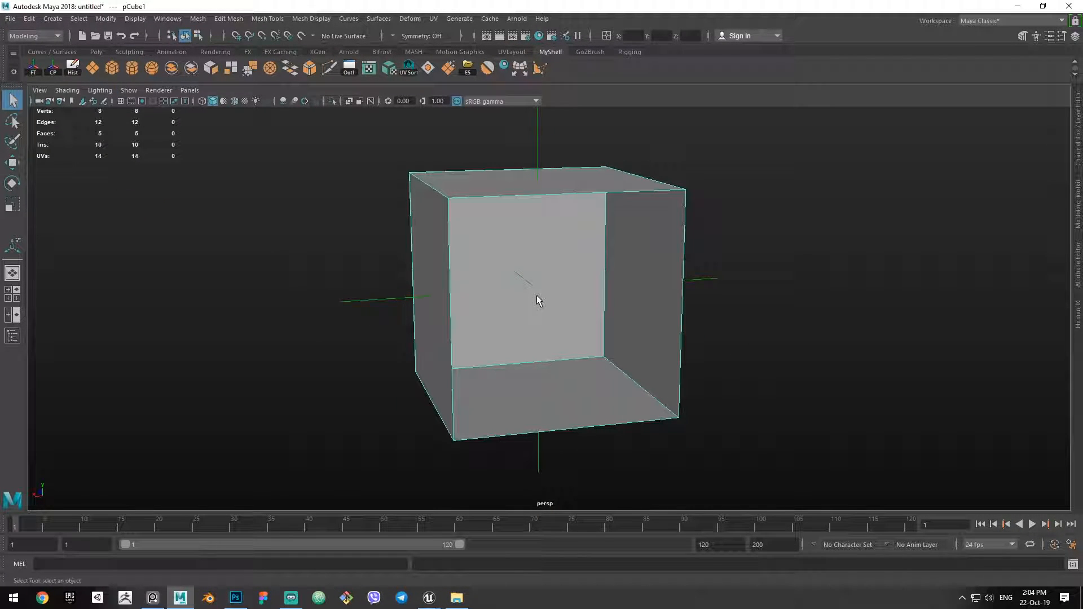
mouse_move(514, 318)
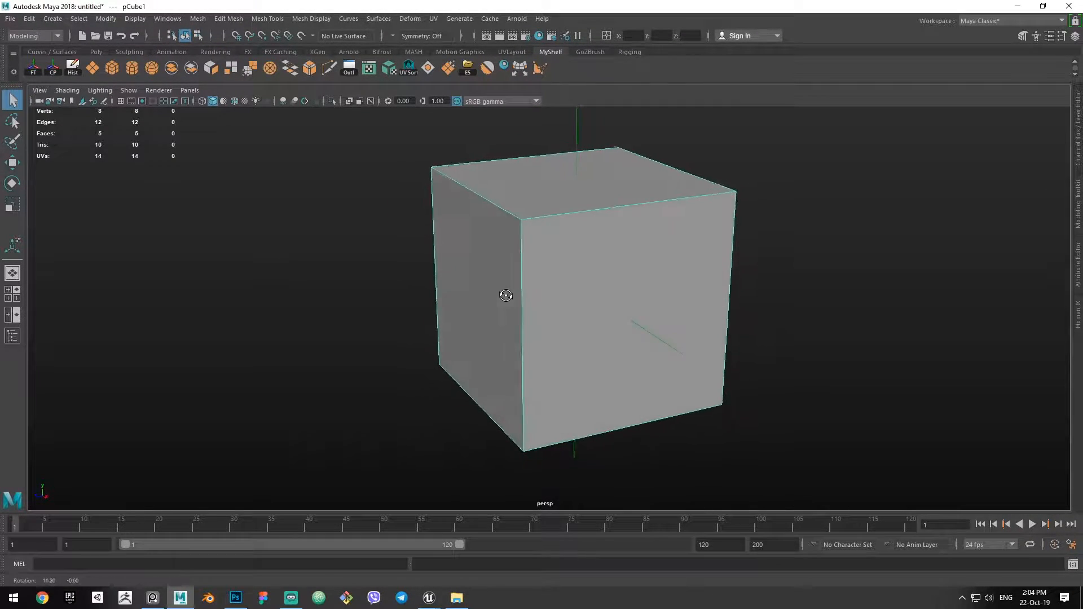
click(476, 280)
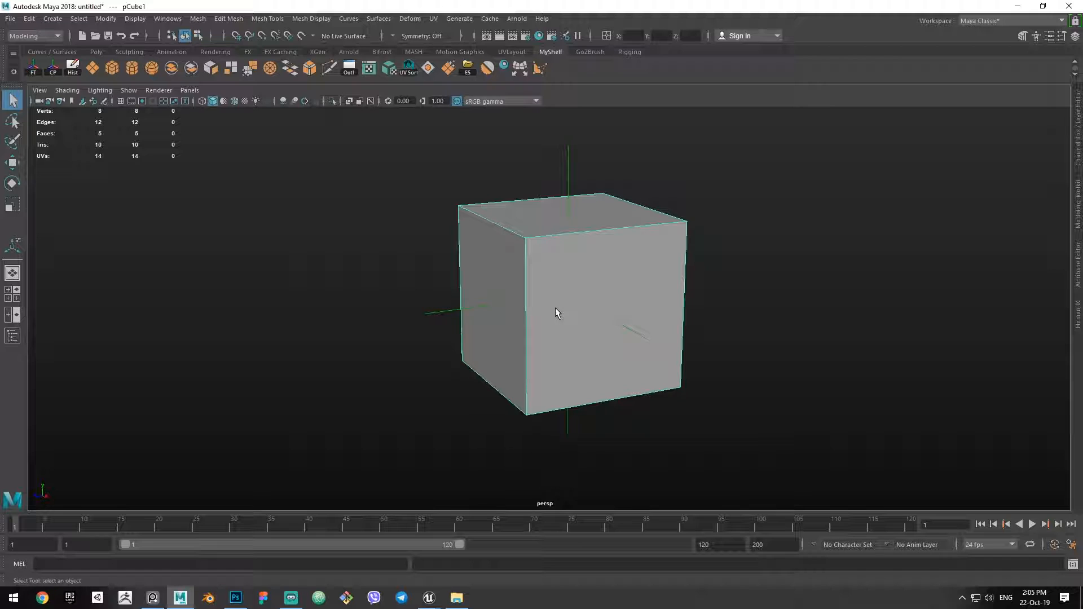
mouse_move(484, 291)
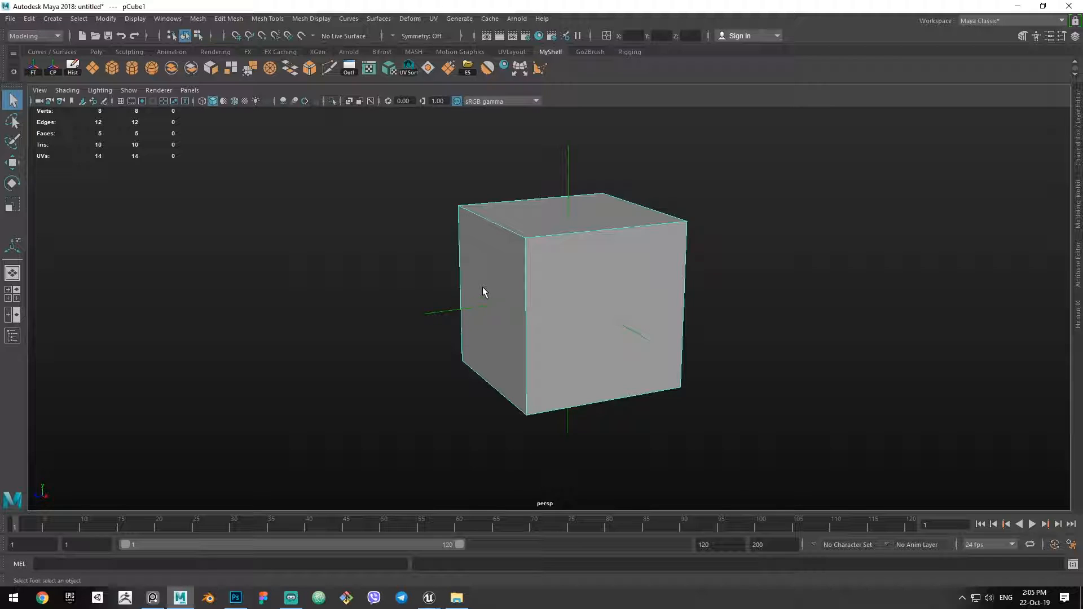
mouse_move(611, 325)
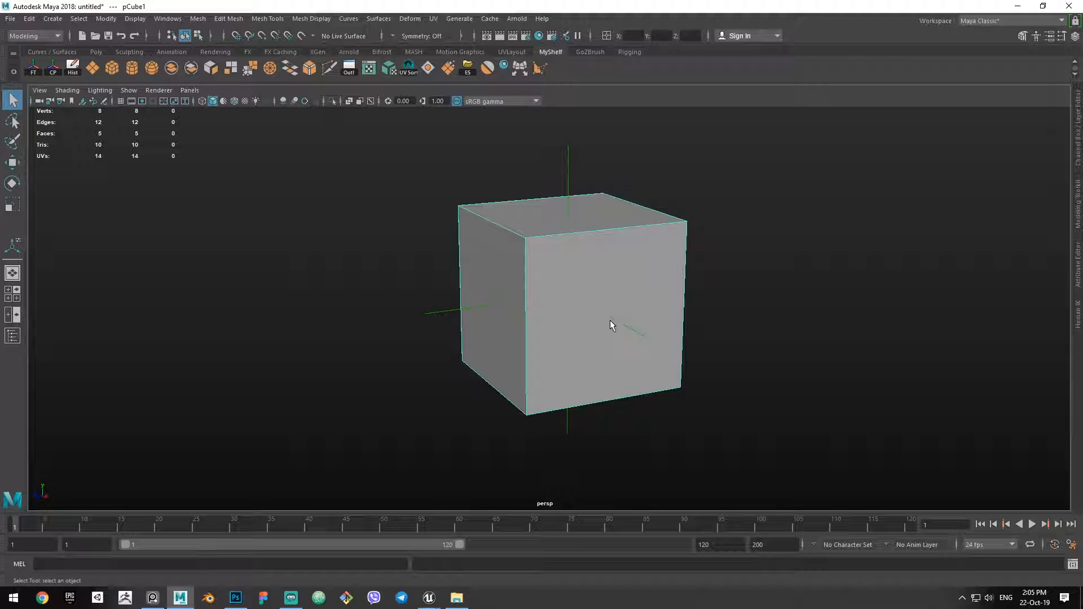
mouse_move(583, 312)
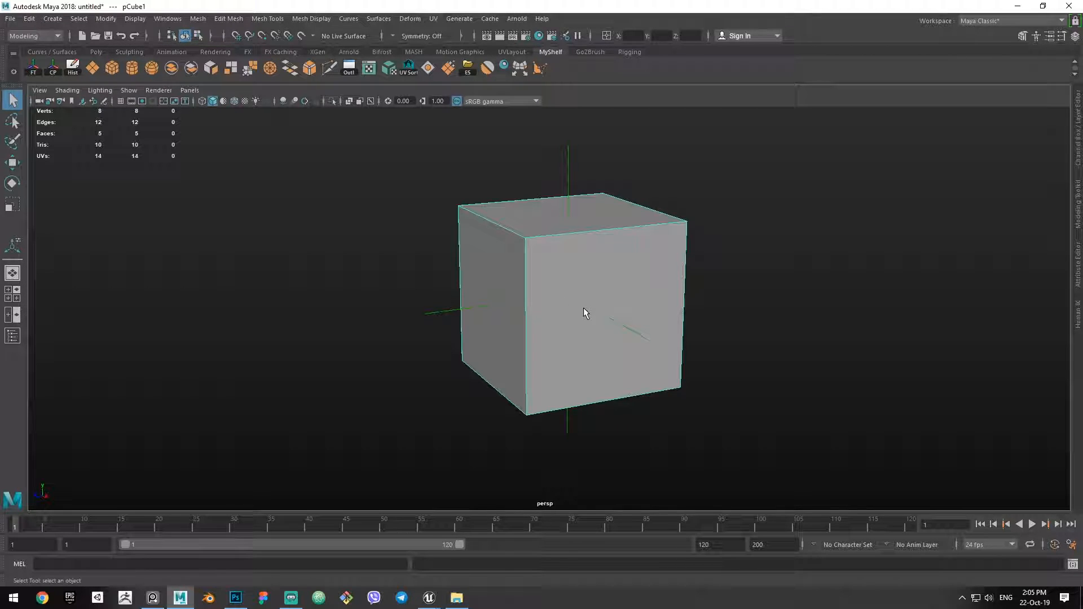
mouse_move(484, 330)
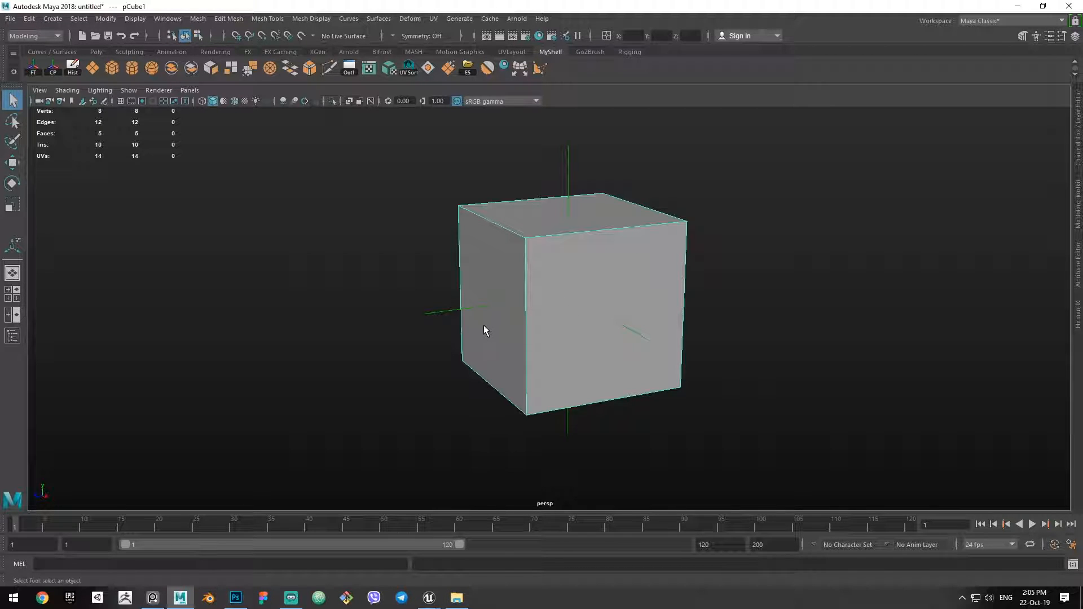
mouse_move(477, 319)
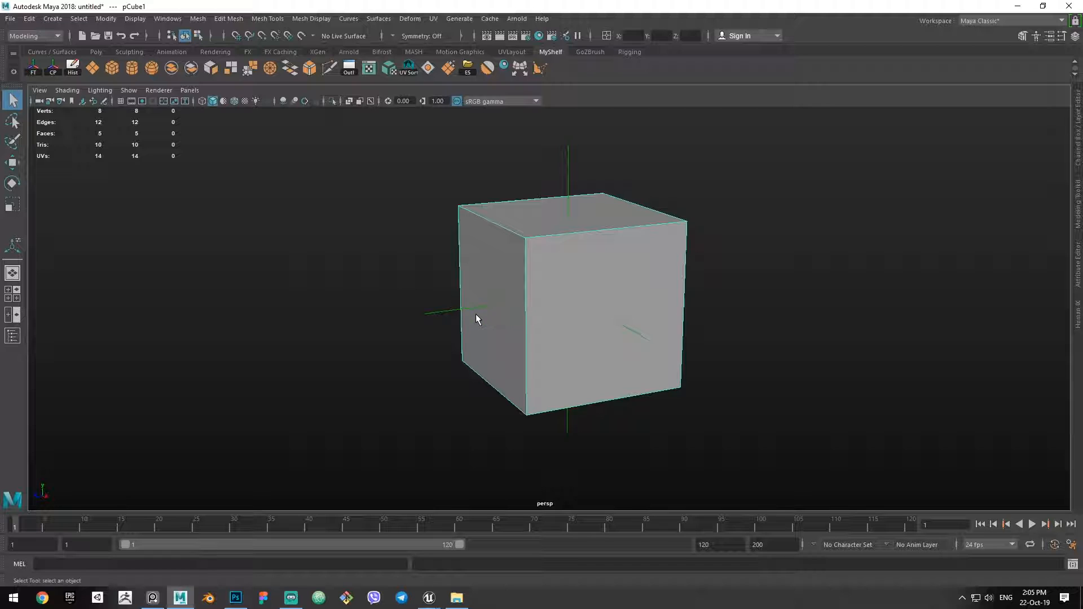
mouse_move(475, 329)
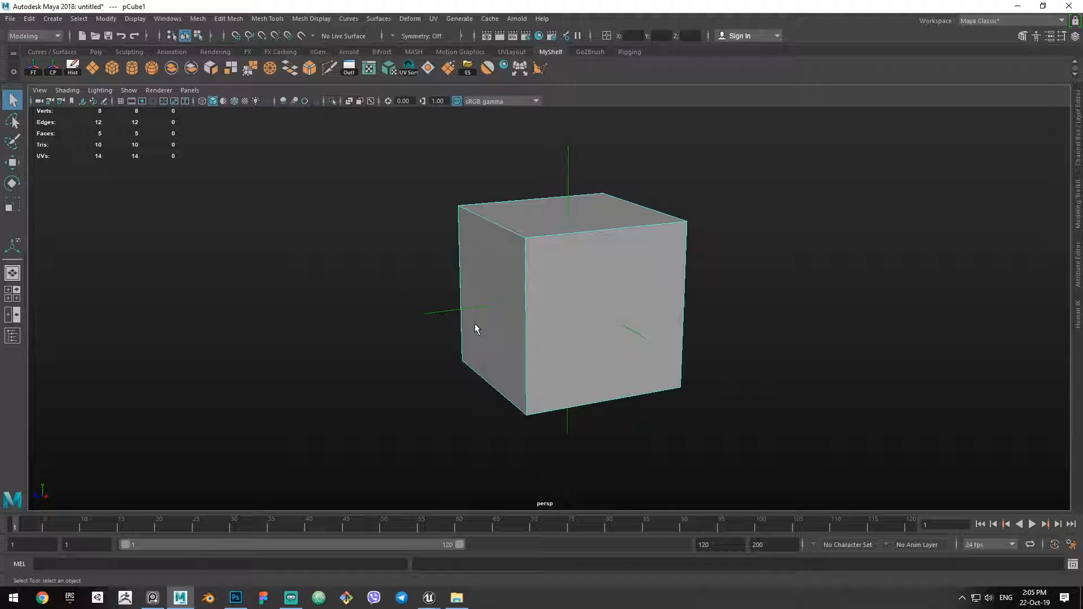
mouse_move(494, 312)
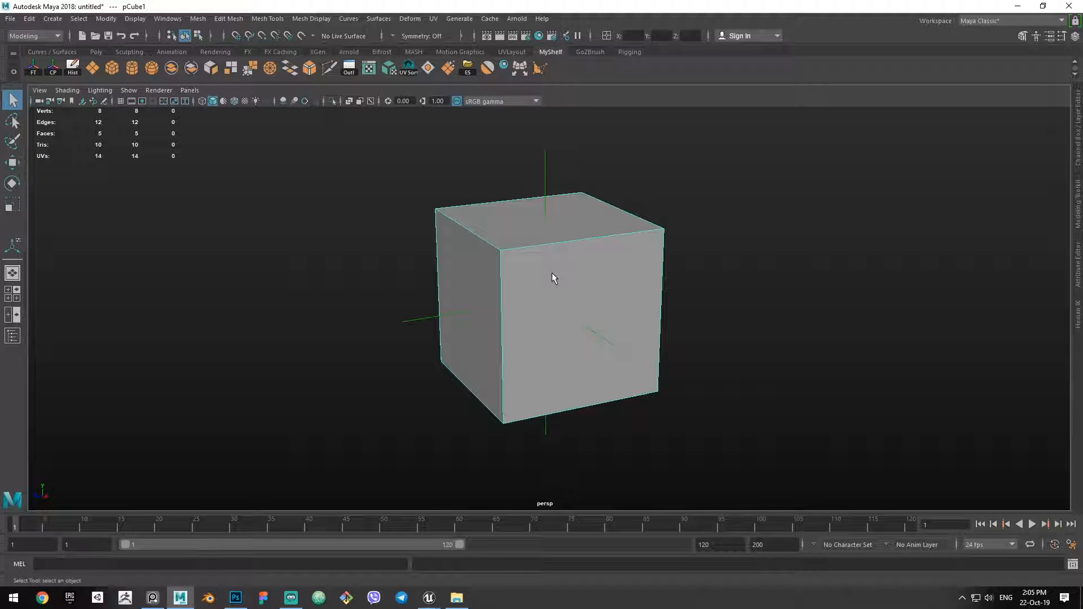
Harden the cube's edges and reselect it to show three normals per corner.
right_click(553, 278)
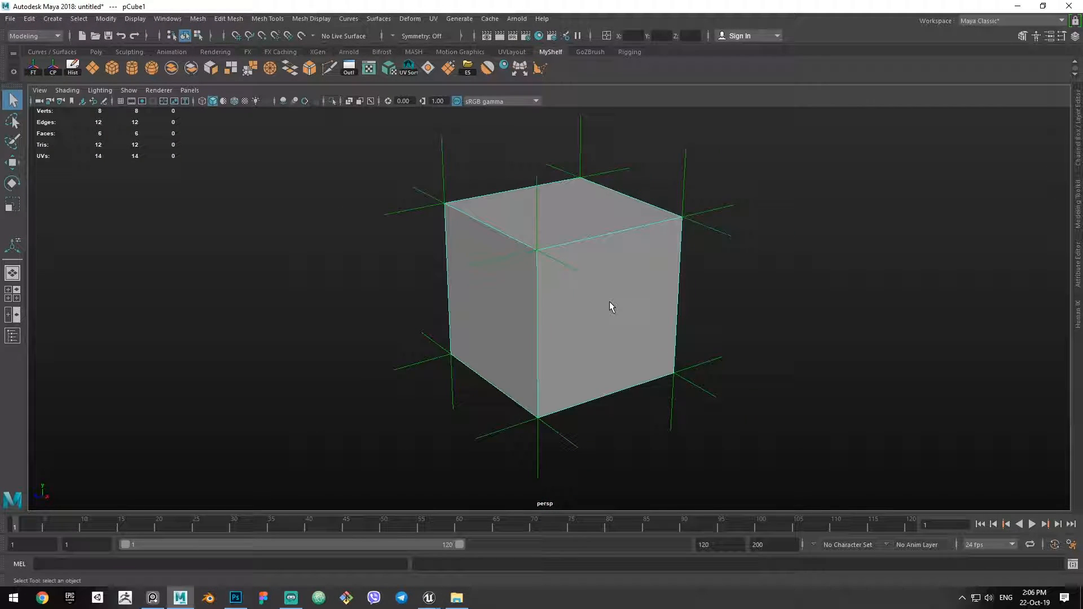
mouse_move(587, 287)
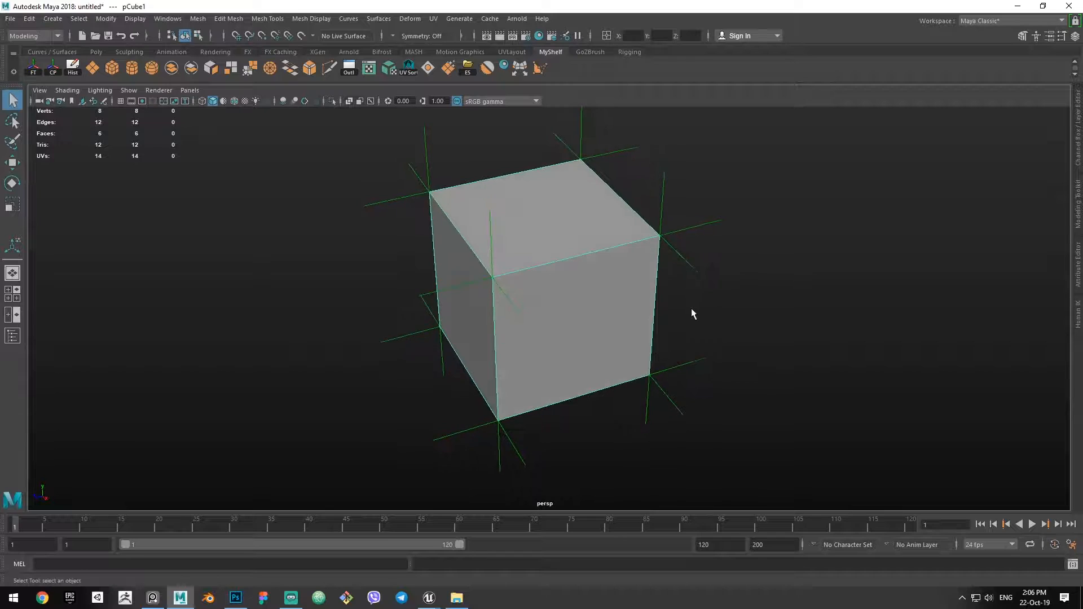
click(692, 314)
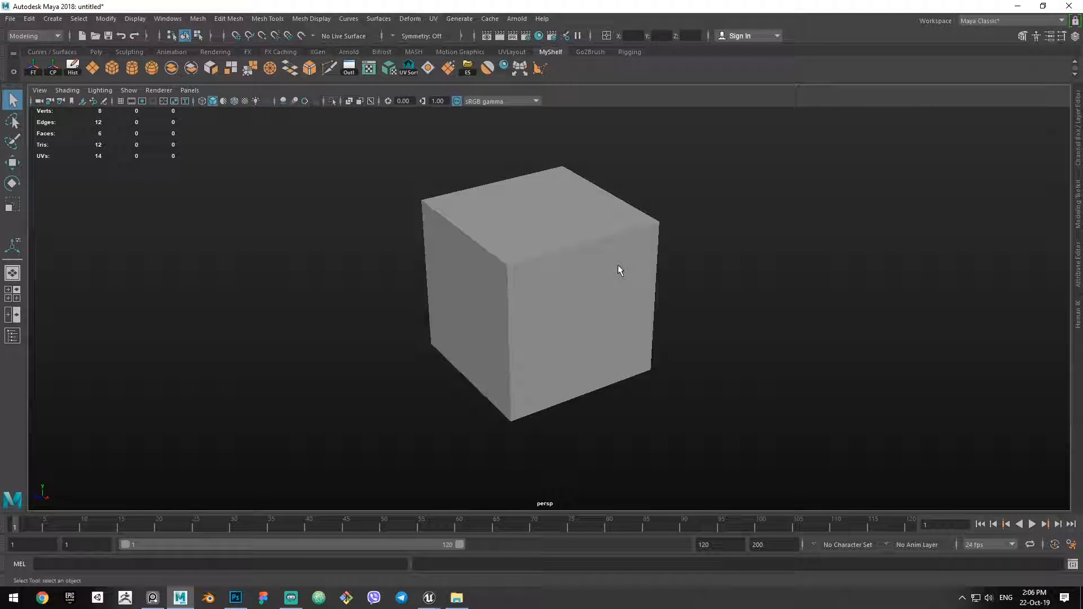
mouse_move(446, 237)
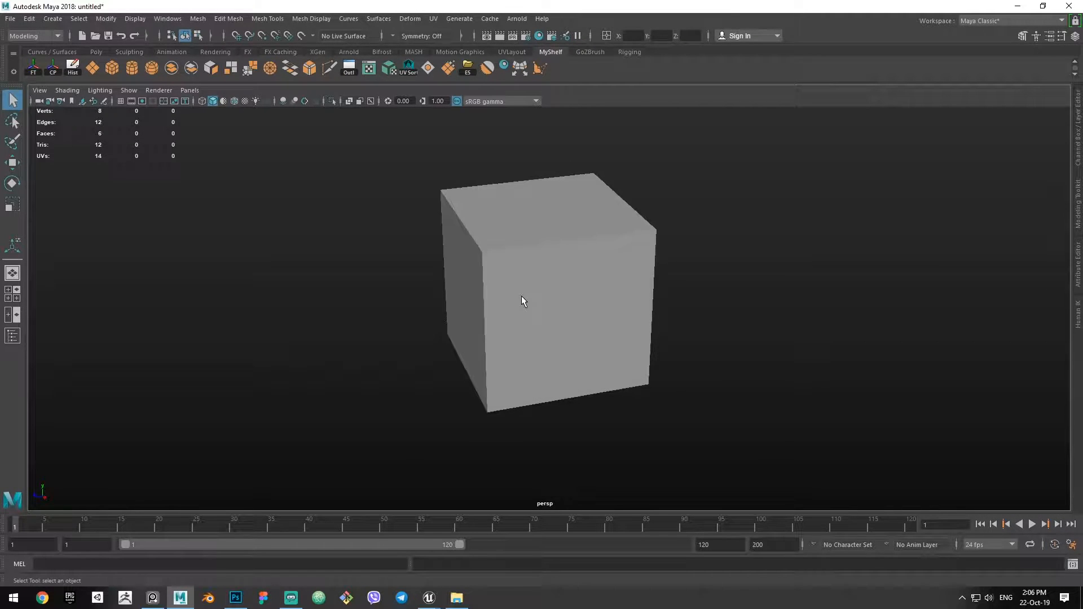
click(546, 300)
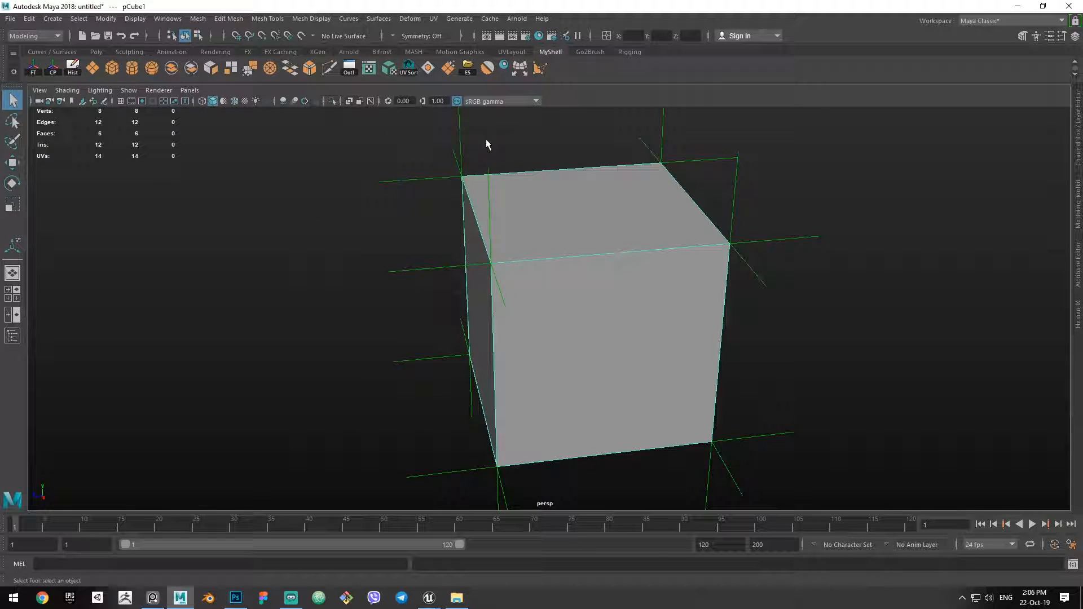
mouse_move(444, 276)
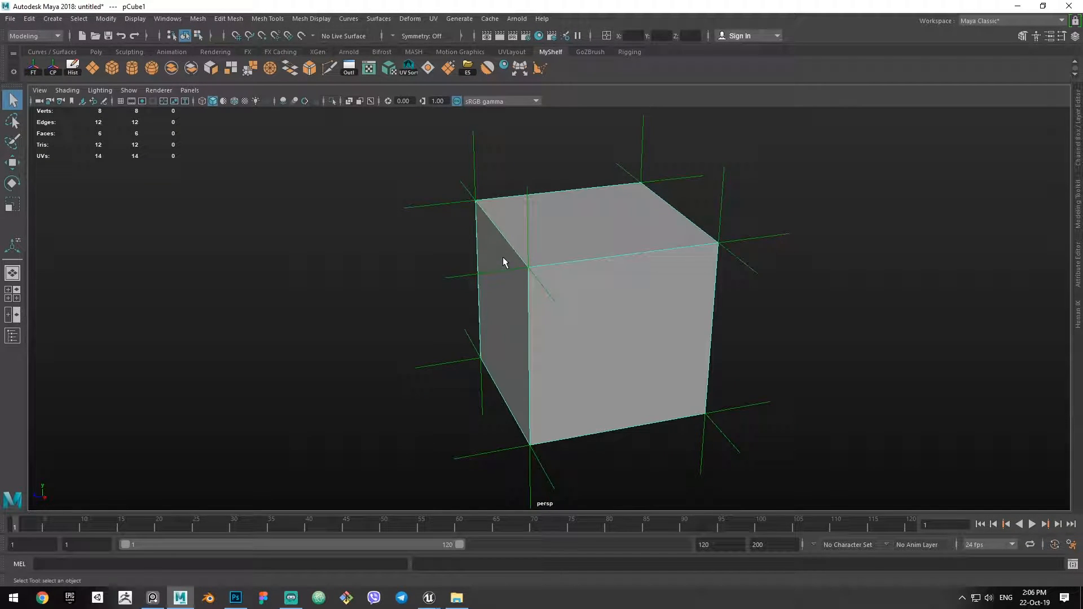
mouse_move(509, 307)
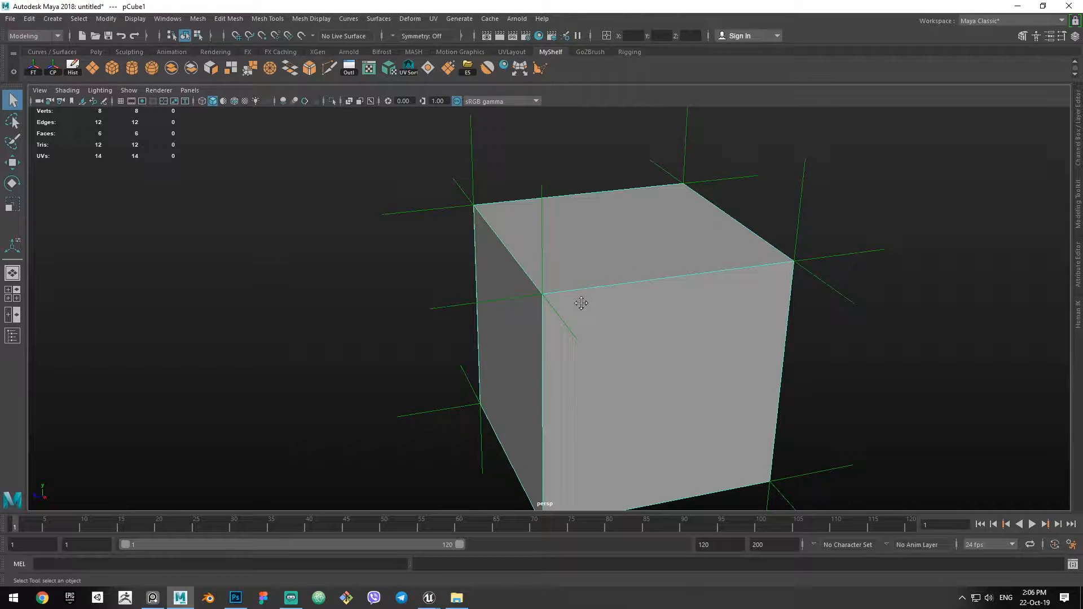
Switch the hard-edged cube to edge selection mode to inspect its edges.
right_click(580, 302)
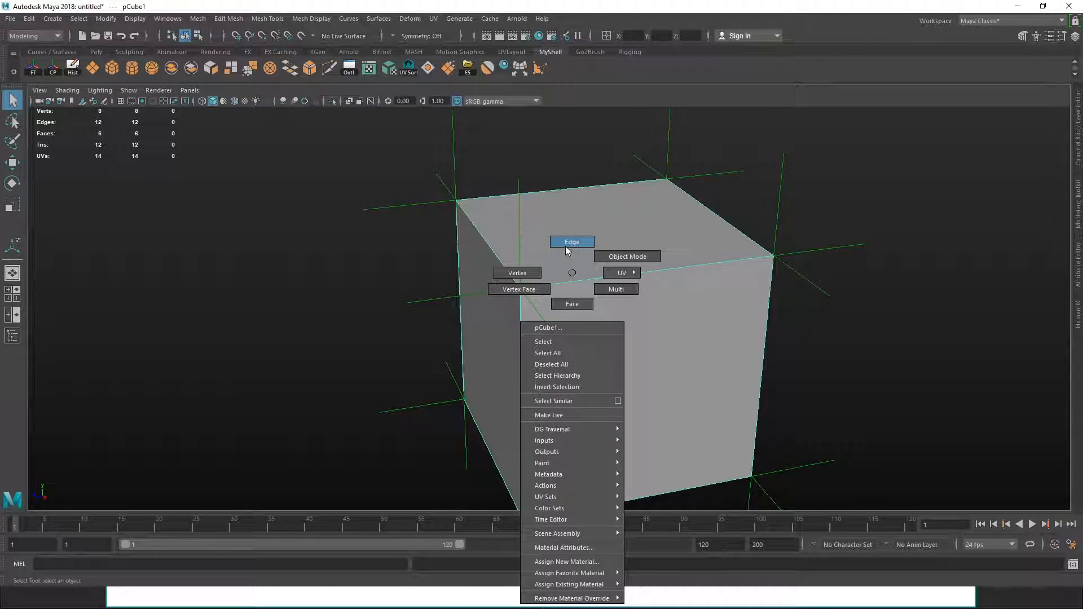
click(571, 242)
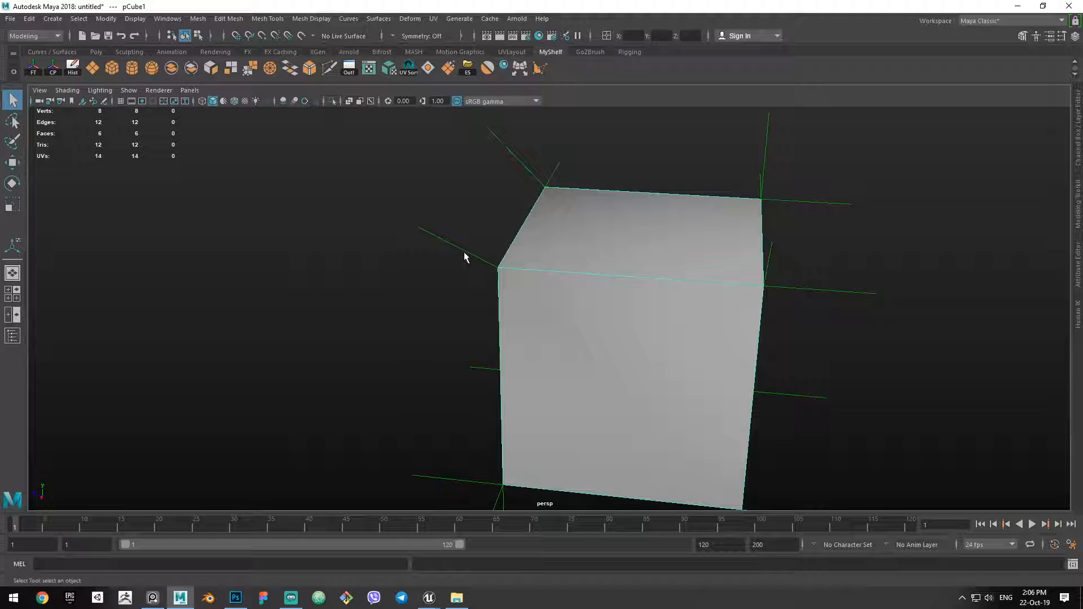
mouse_move(425, 238)
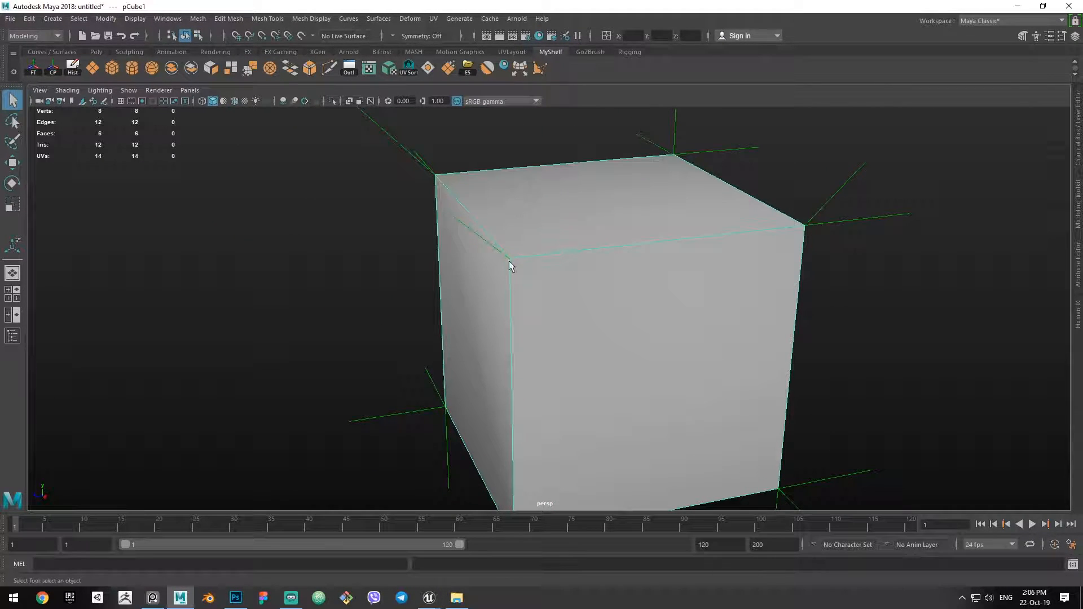
mouse_move(505, 263)
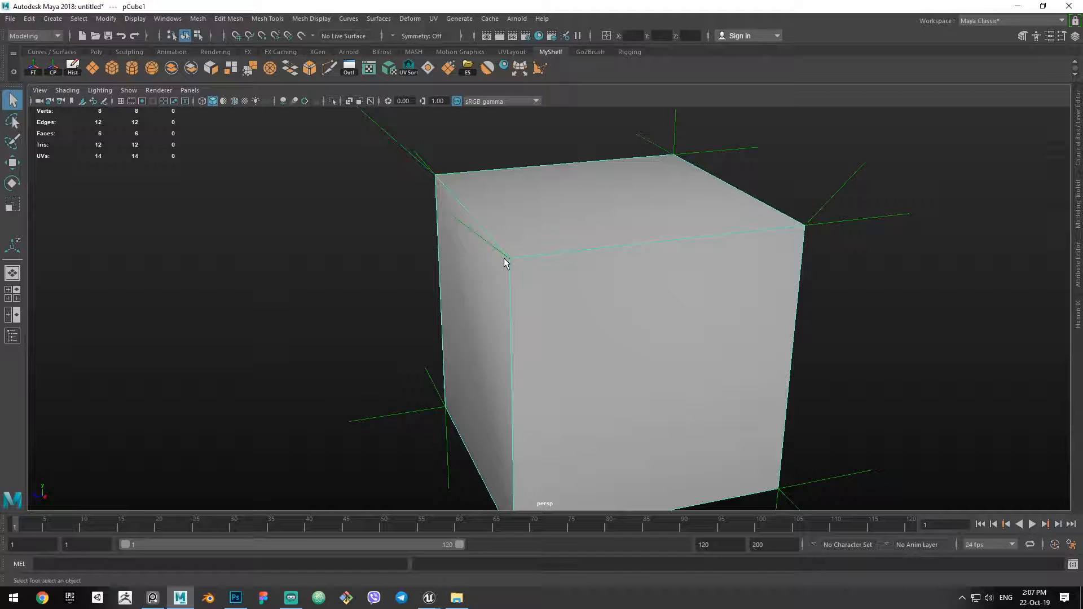
mouse_move(511, 266)
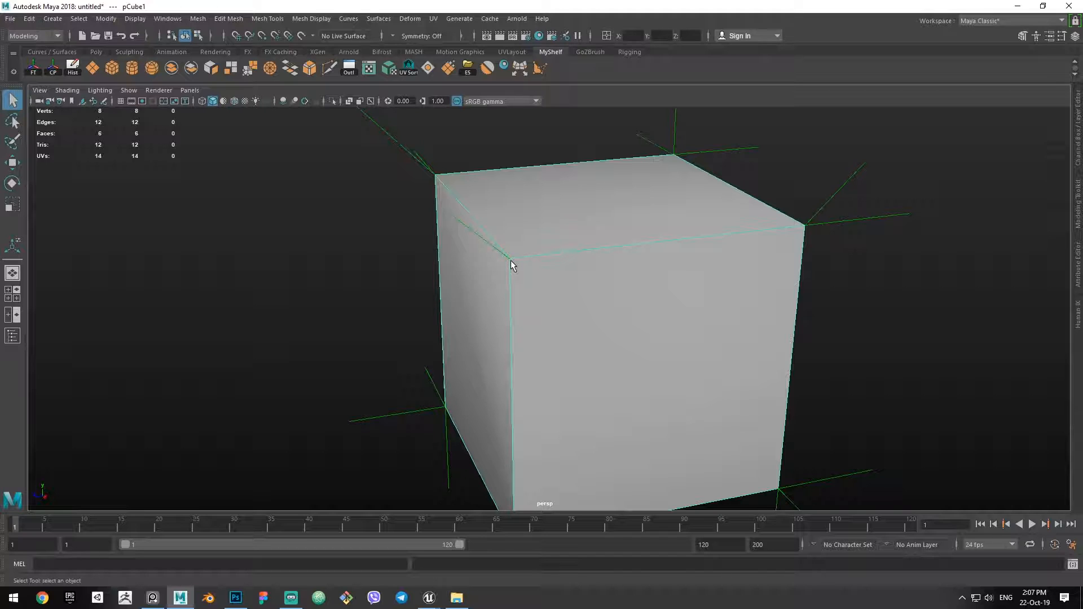
mouse_move(461, 272)
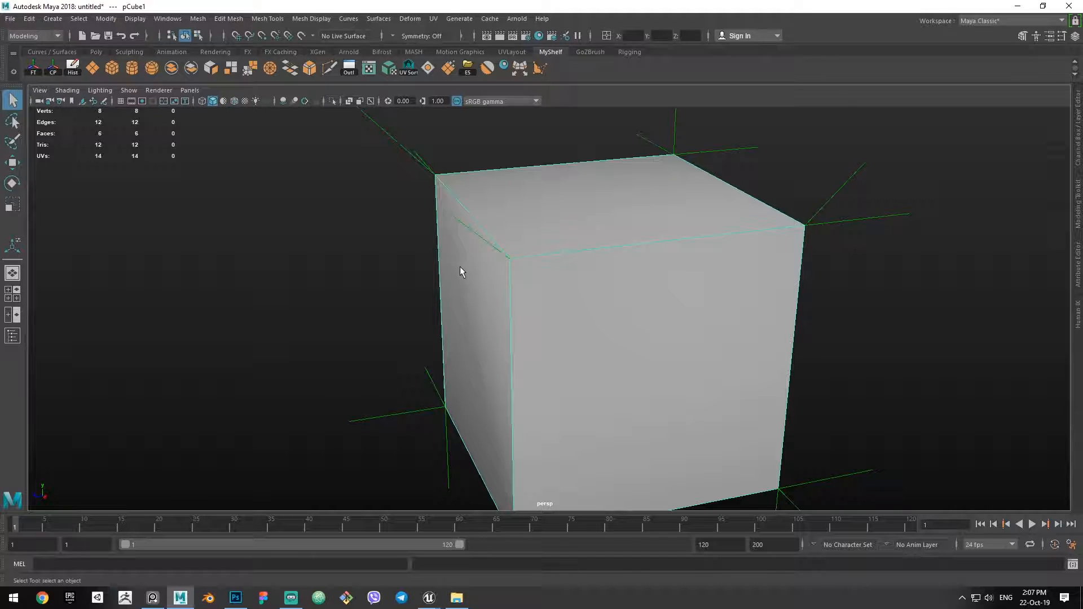
mouse_move(514, 262)
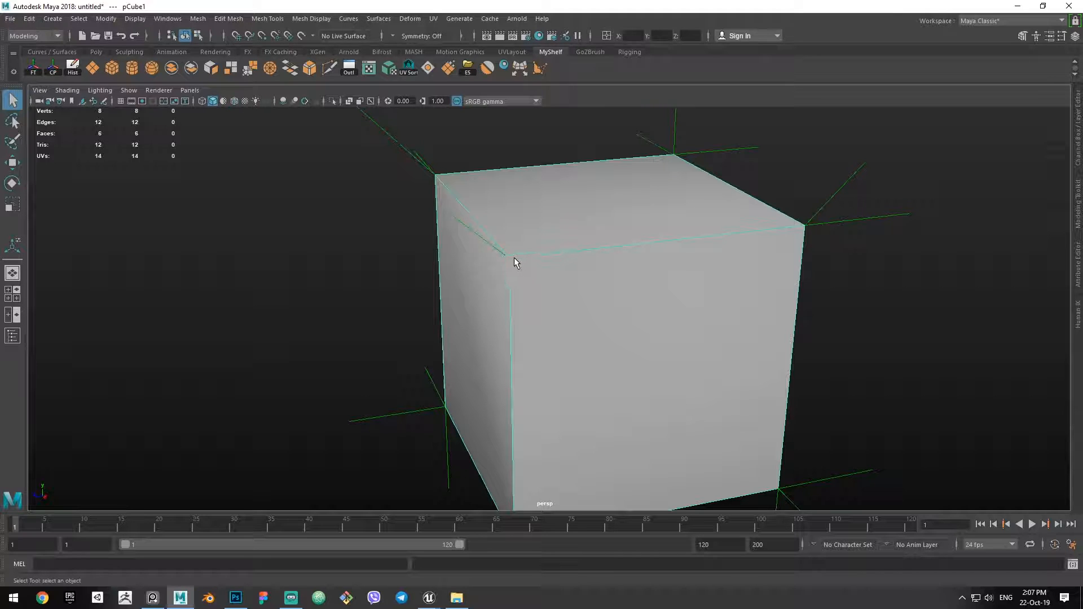
mouse_move(514, 268)
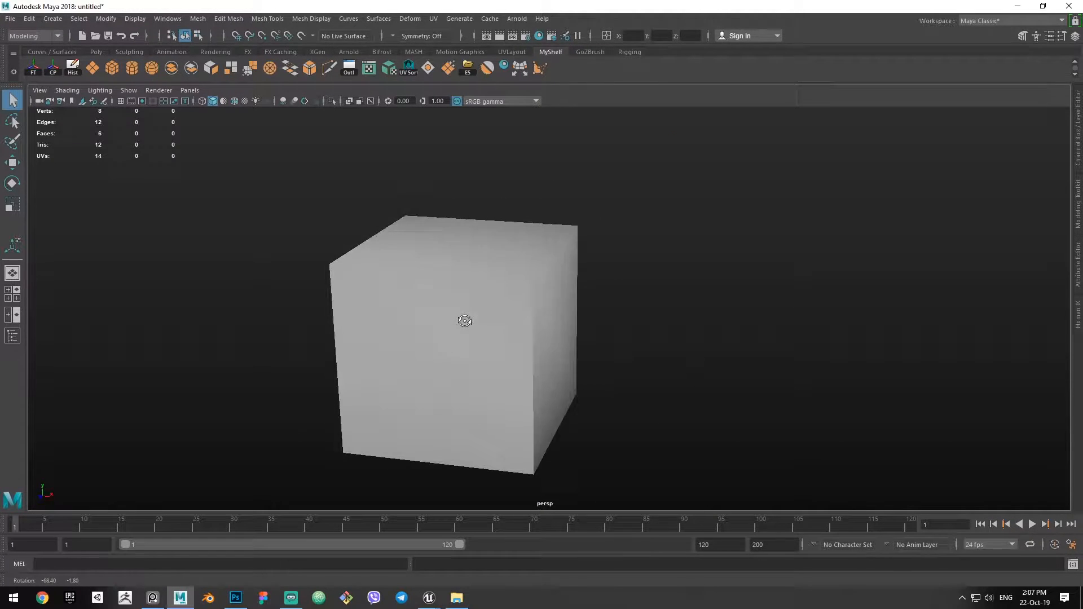
Add a polygon sphere beside the cube and compare its faceted versus smooth vertex normals.
click(456, 325)
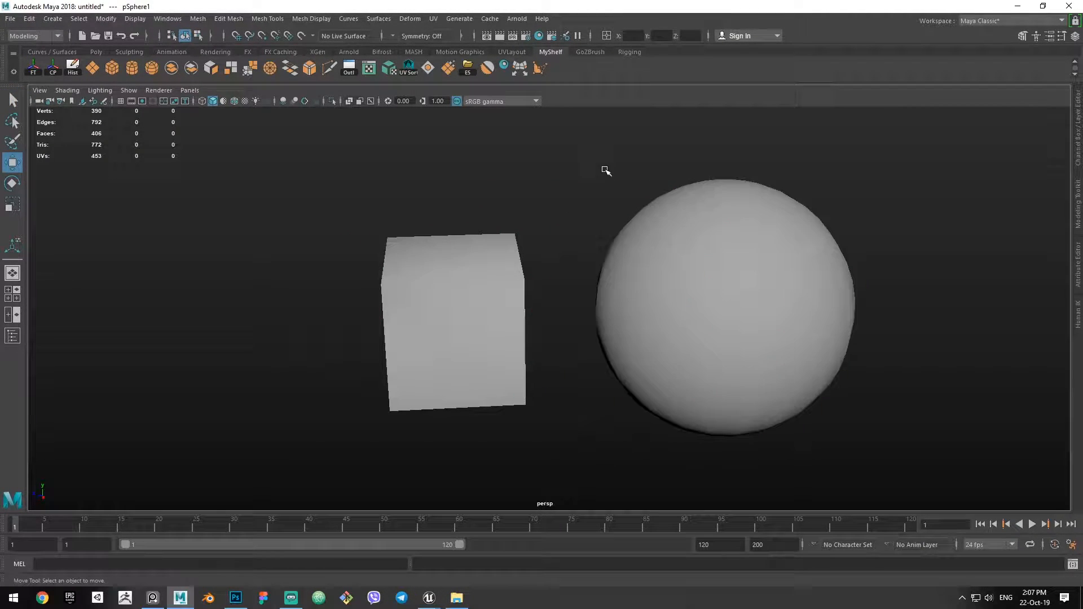
click(718, 312)
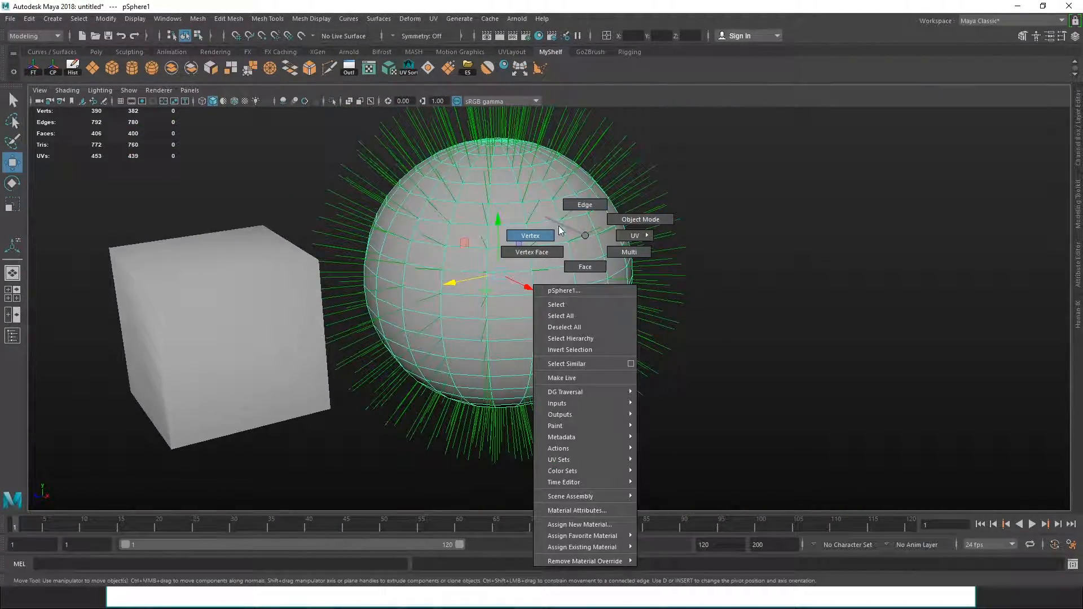
click(585, 204)
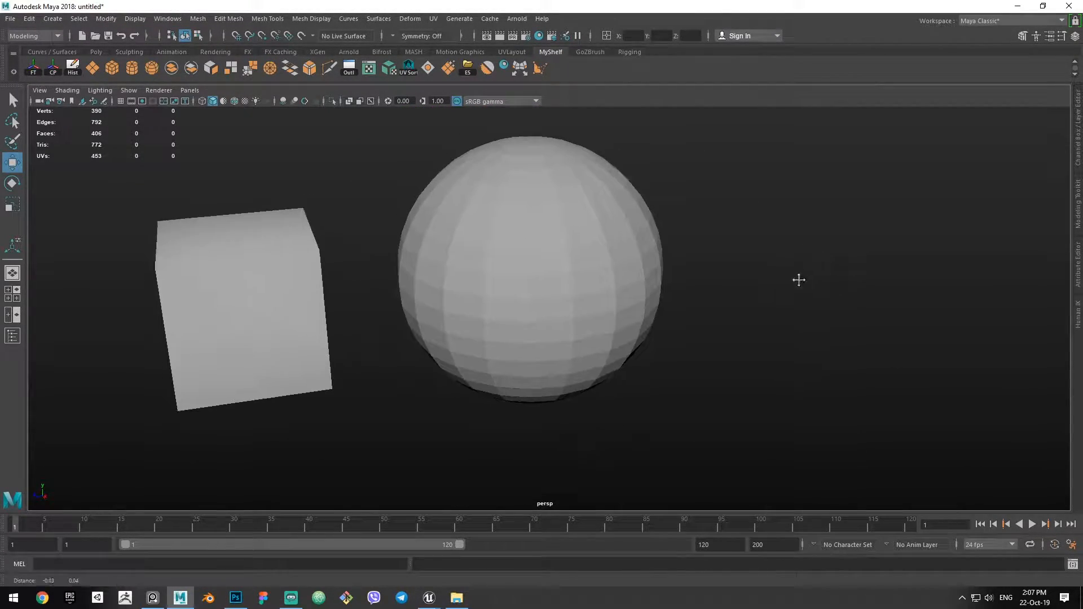
click(544, 281)
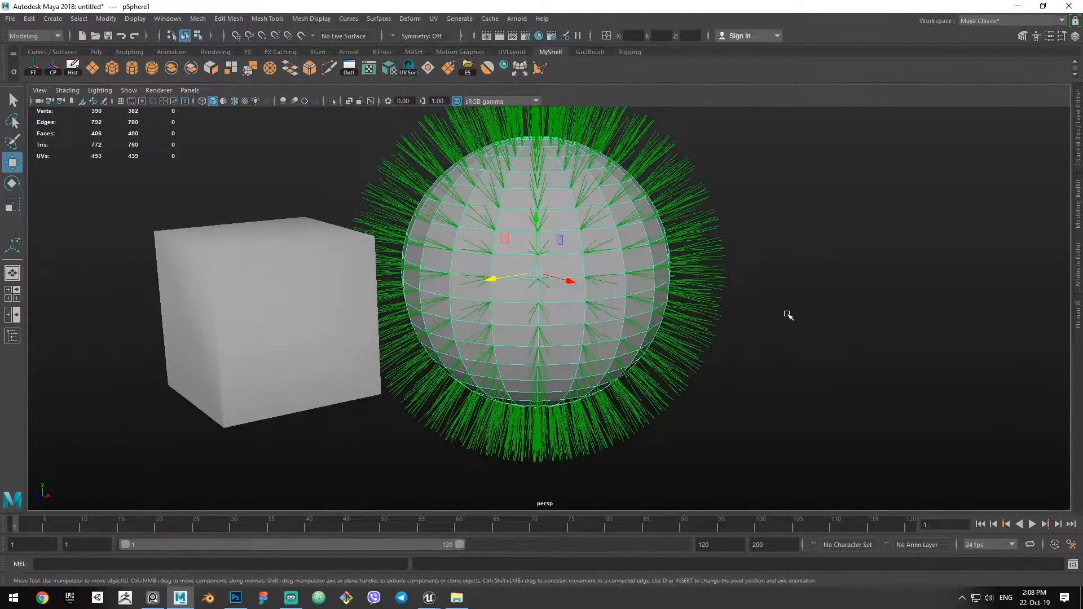
right_click(647, 271)
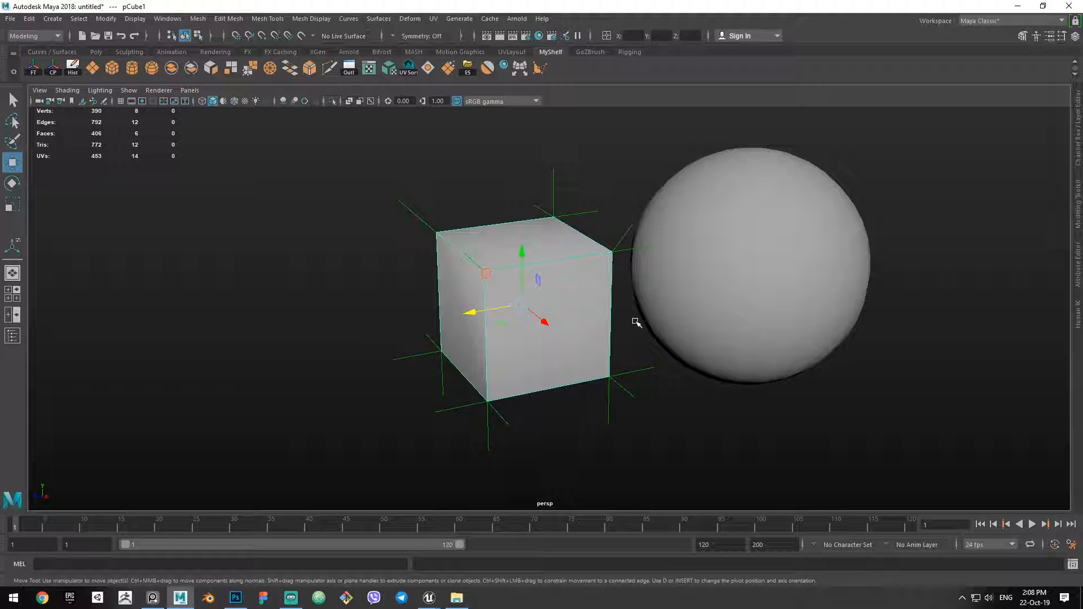
View both cubes Unlit and select SM_Cube_Soft to show its Details panel.
click(428, 597)
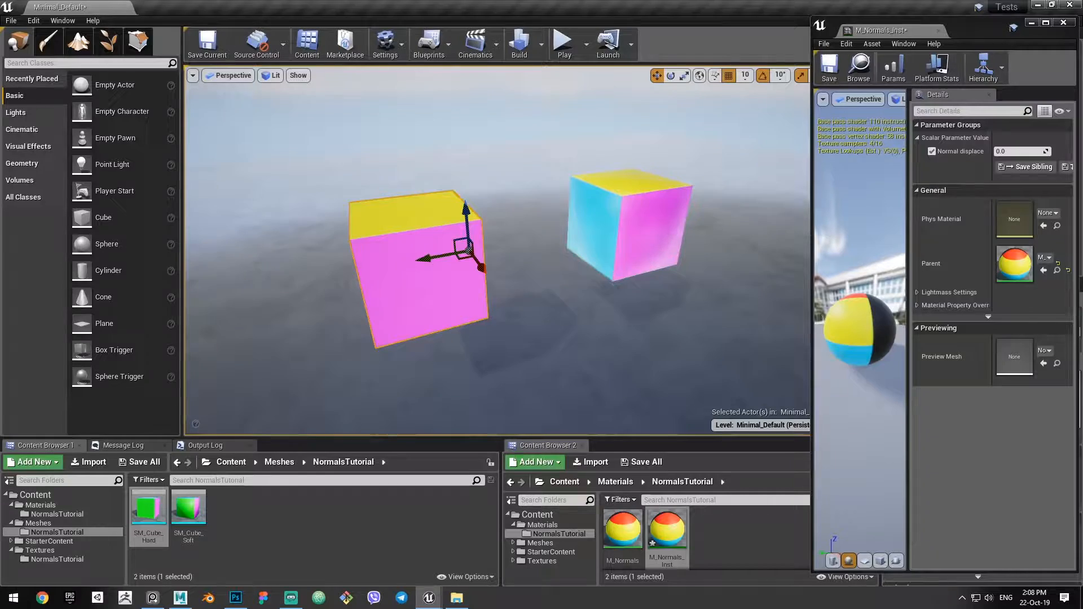
click(622, 221)
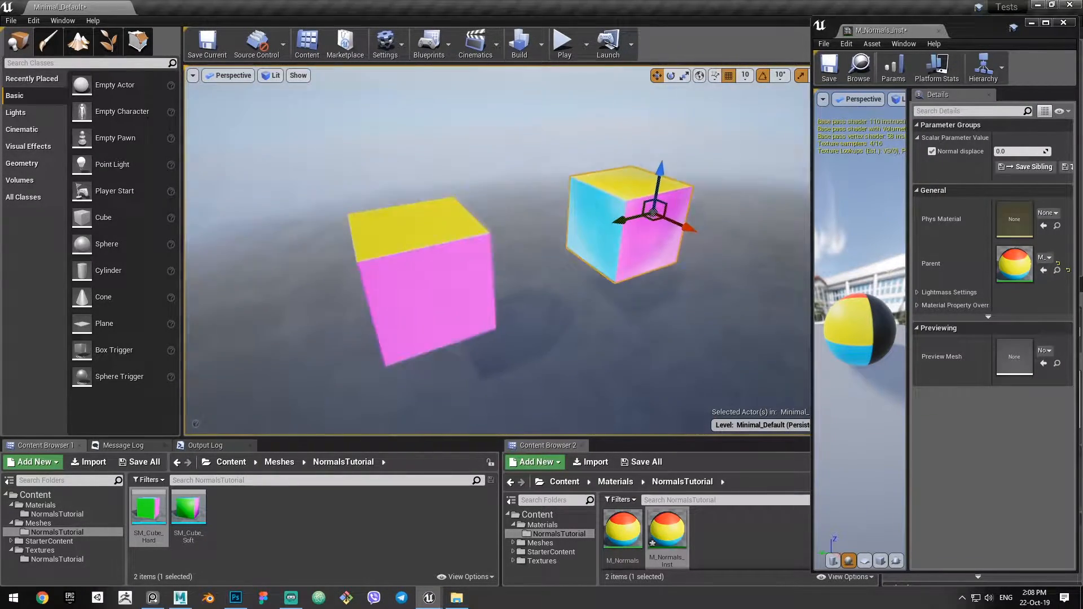
click(275, 75)
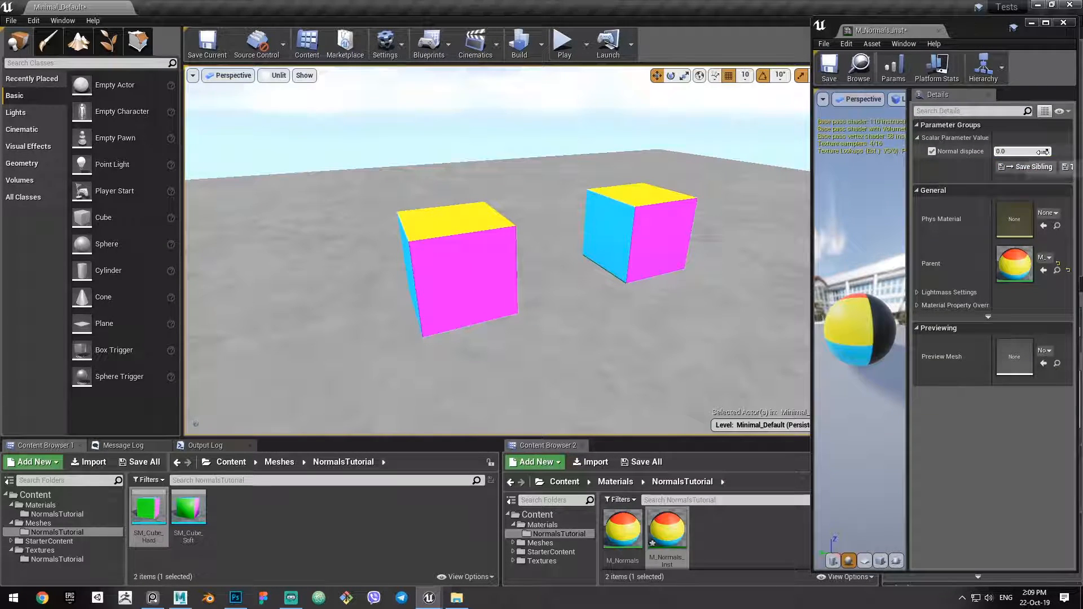
mouse_move(1050, 151)
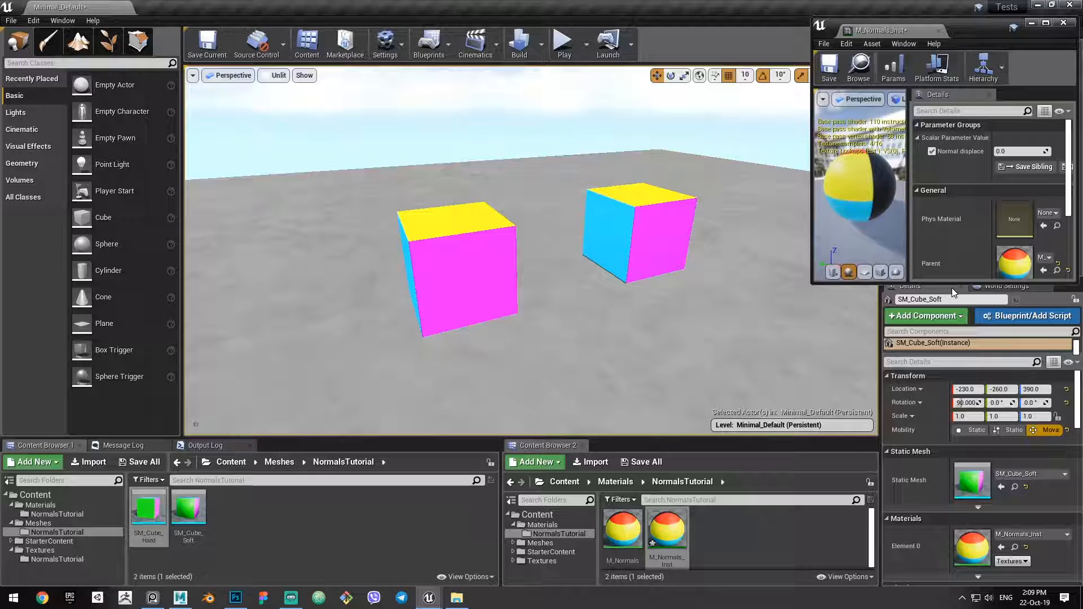
click(455, 270)
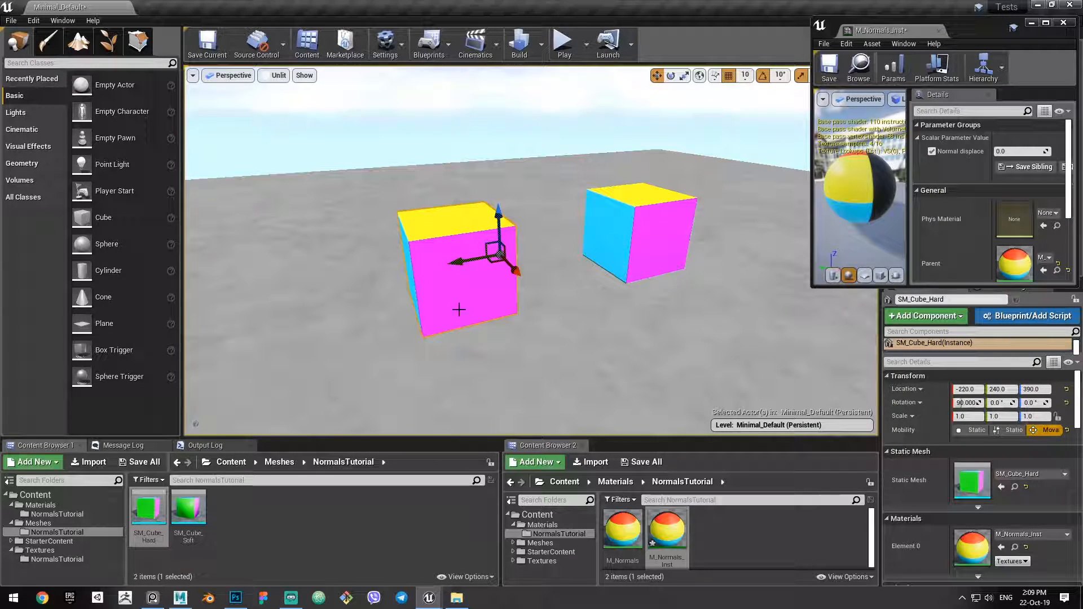
mouse_move(471, 223)
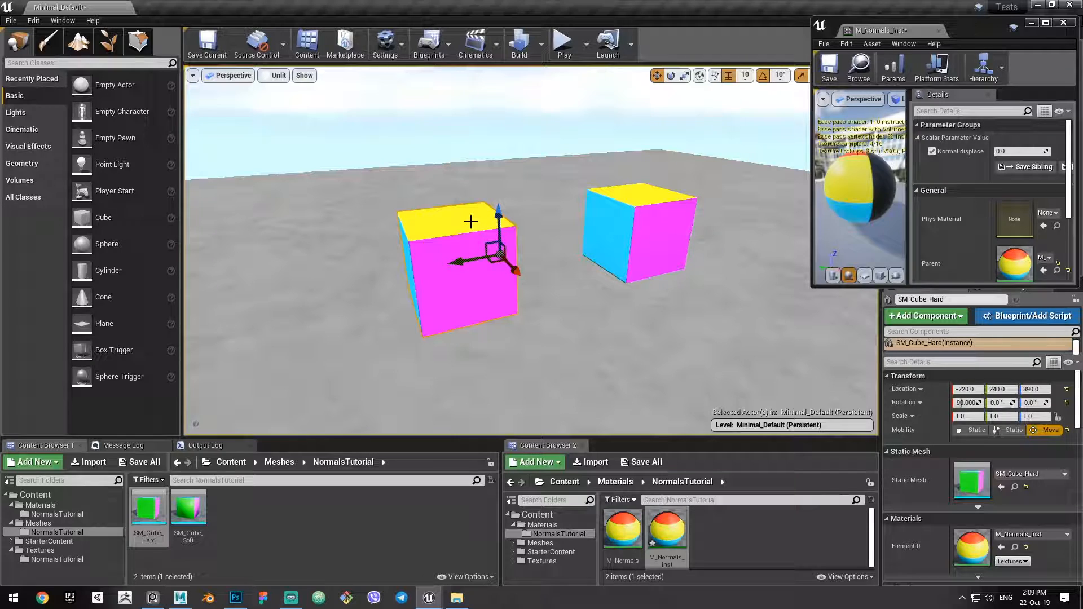
mouse_move(390, 234)
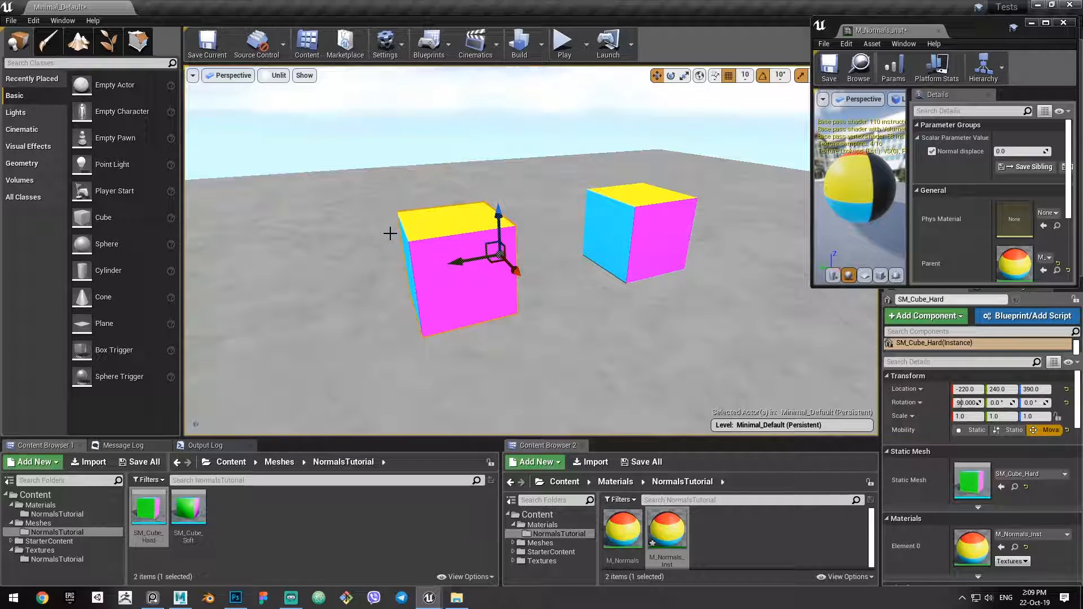
mouse_move(415, 217)
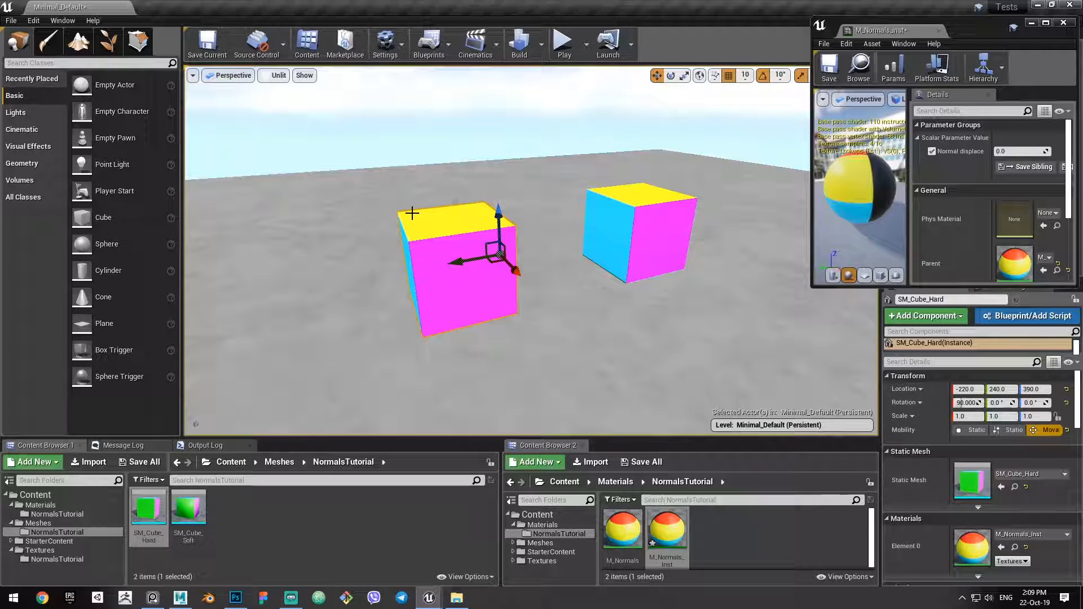
mouse_move(516, 205)
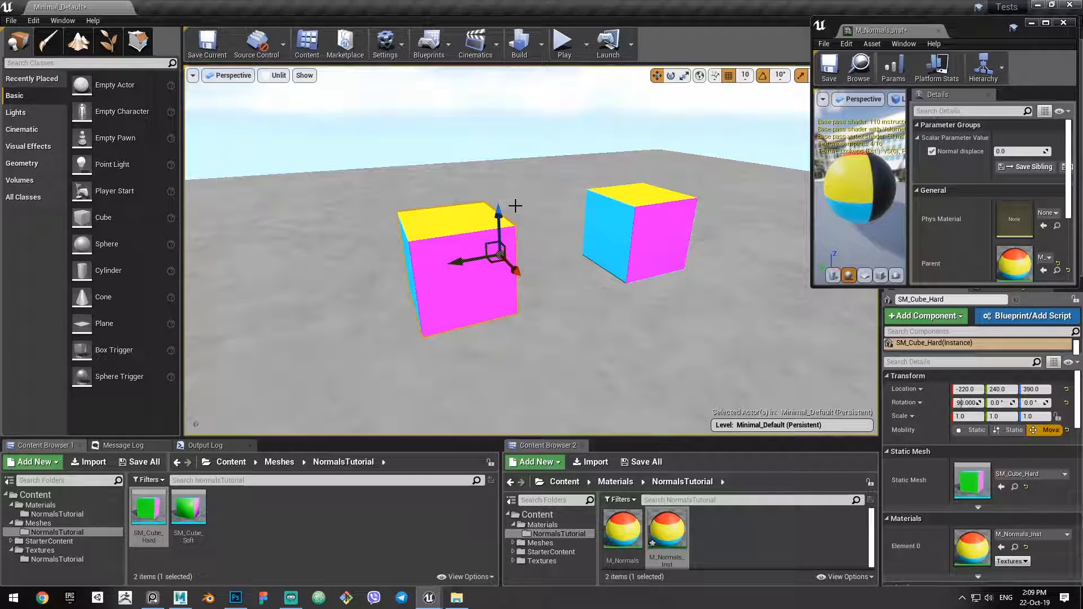
click(638, 231)
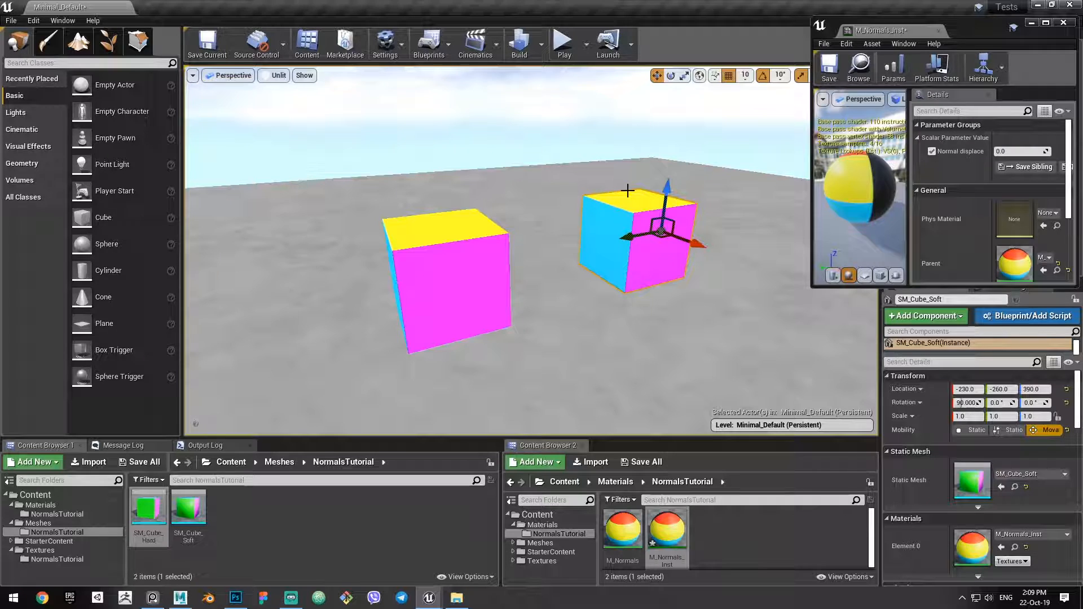
mouse_move(603, 205)
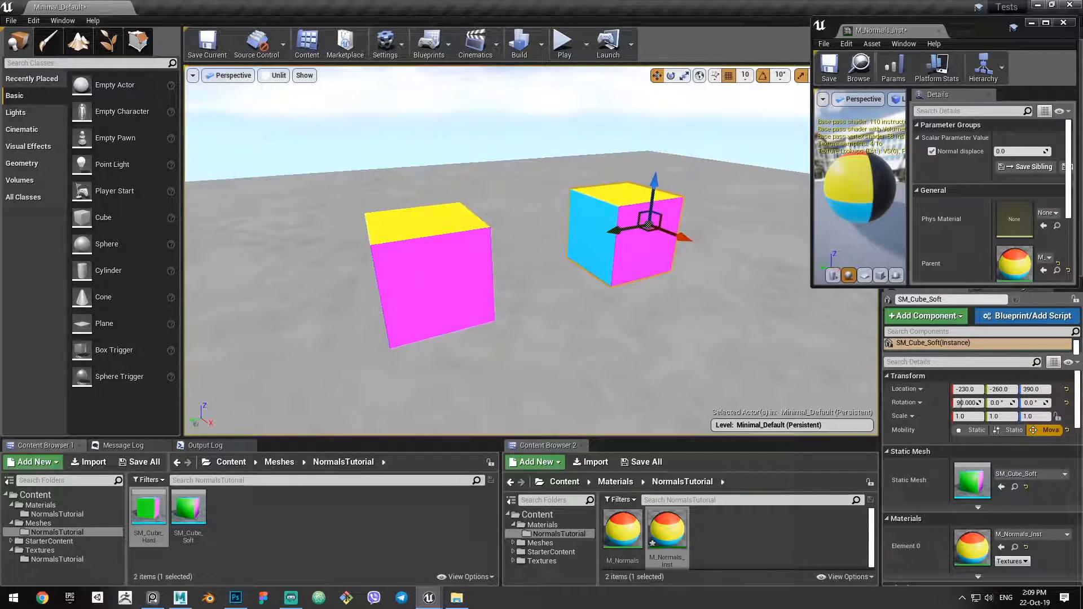
Set the material's Normal displace to about -44.56, splitting the hard cube's faces apart.
click(1018, 150)
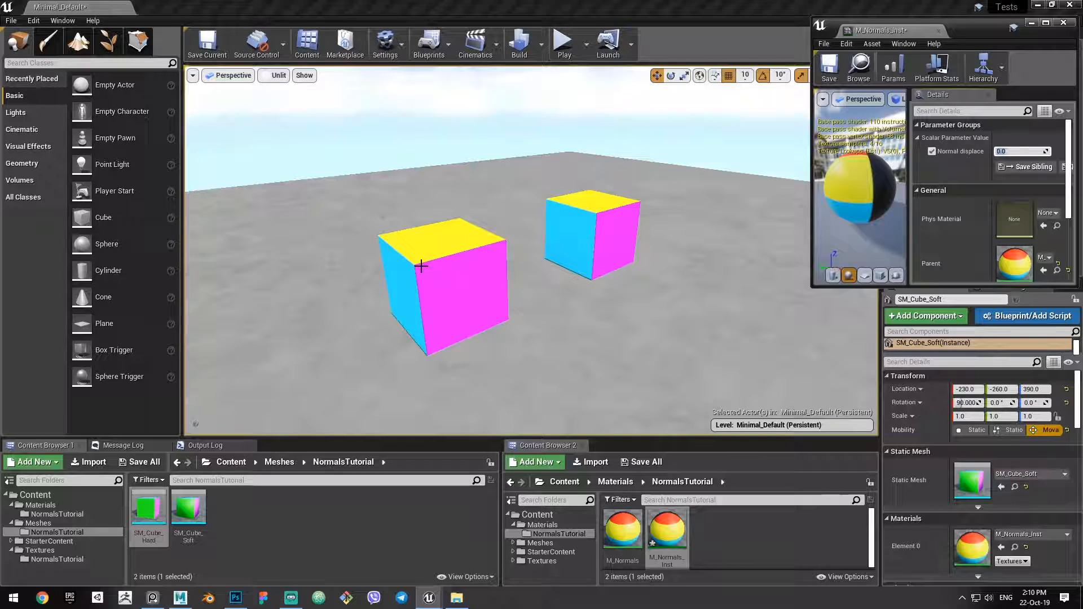
mouse_move(1046, 150)
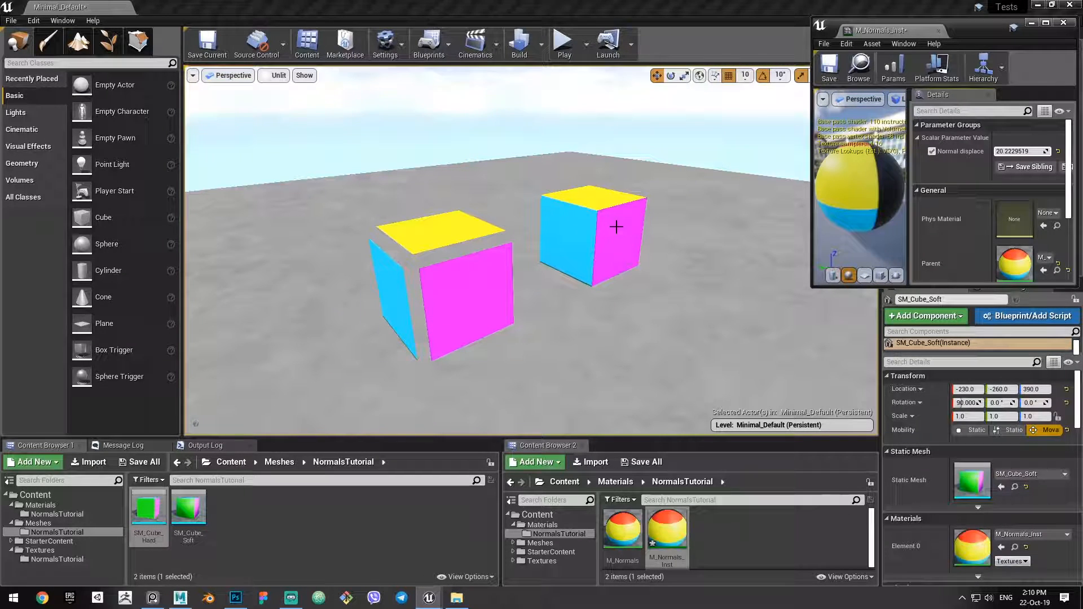
mouse_move(650, 217)
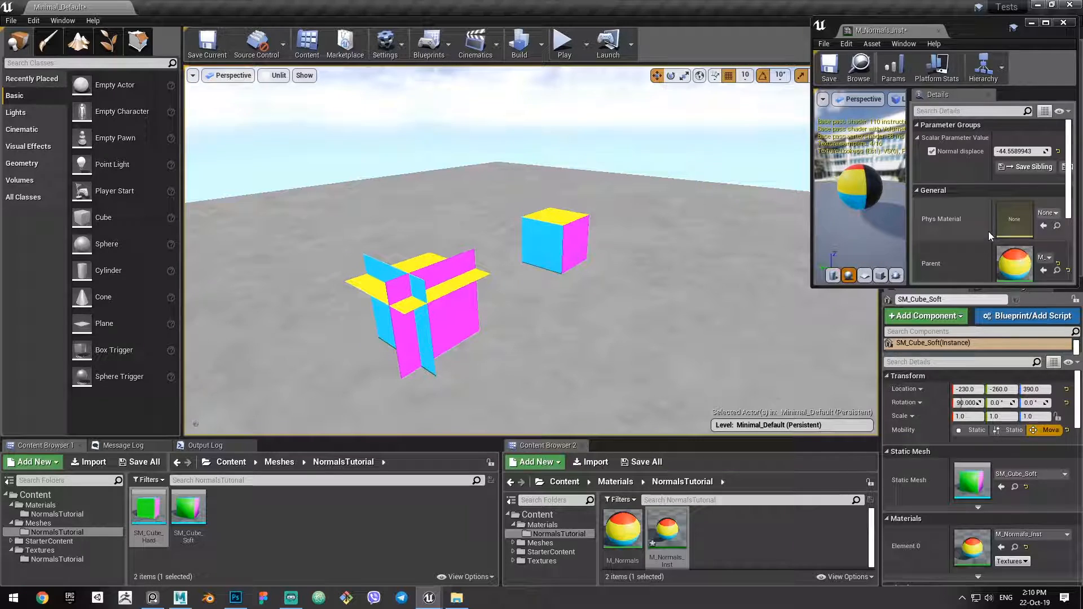
scroll(down, 3)
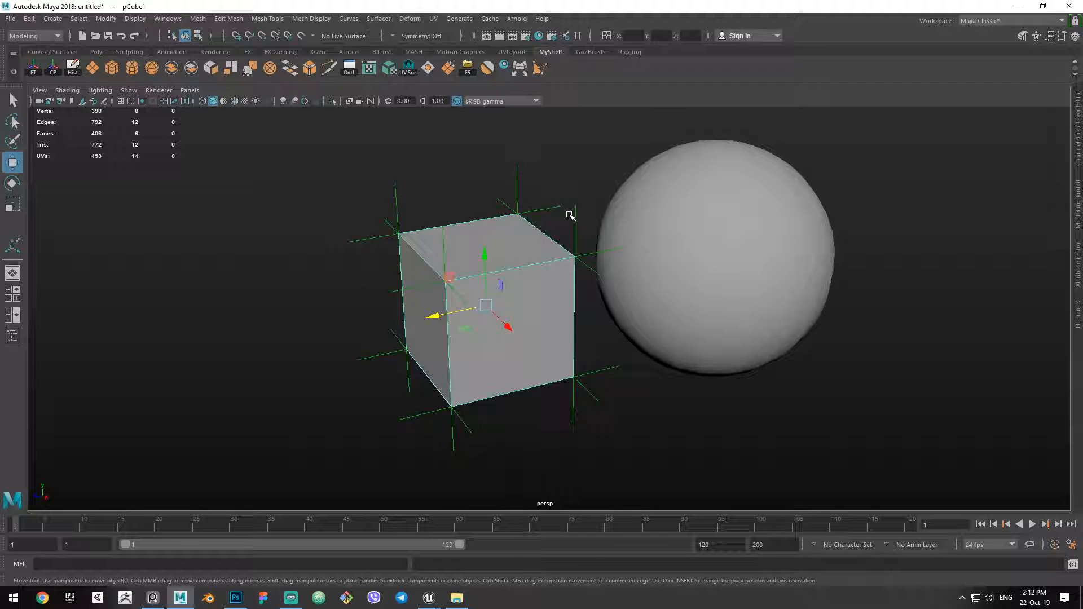
mouse_move(546, 244)
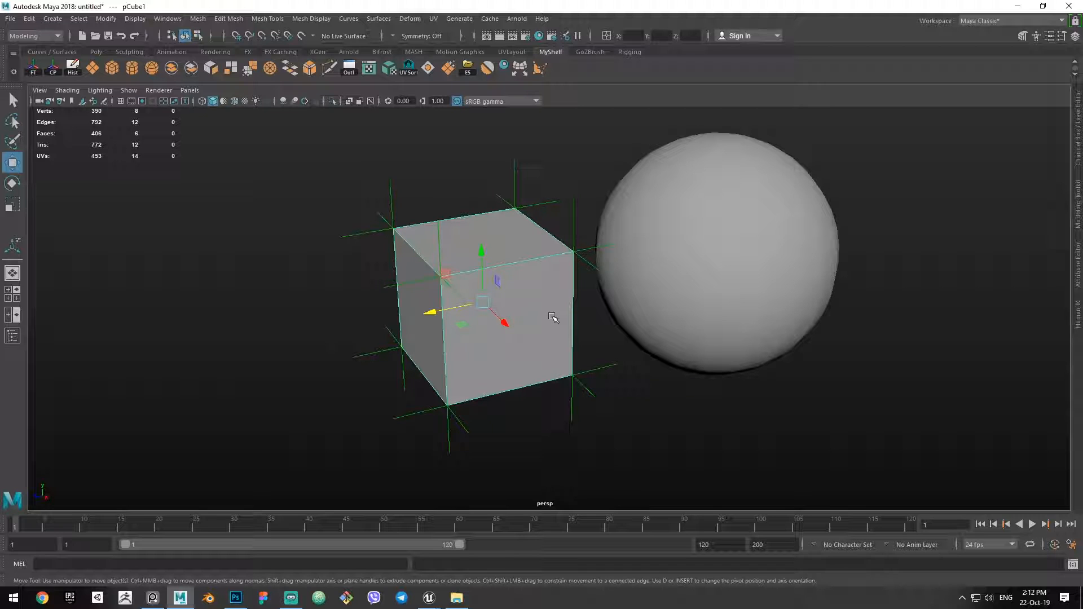
Turn off two-sided lighting so the cube's reversed face shades fully black.
click(504, 318)
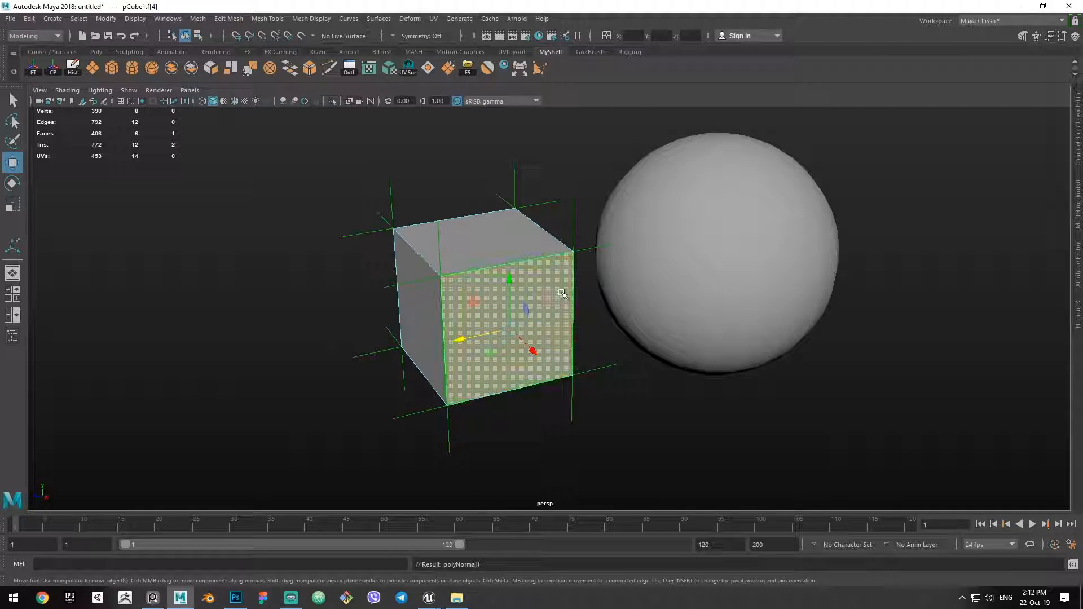
click(100, 90)
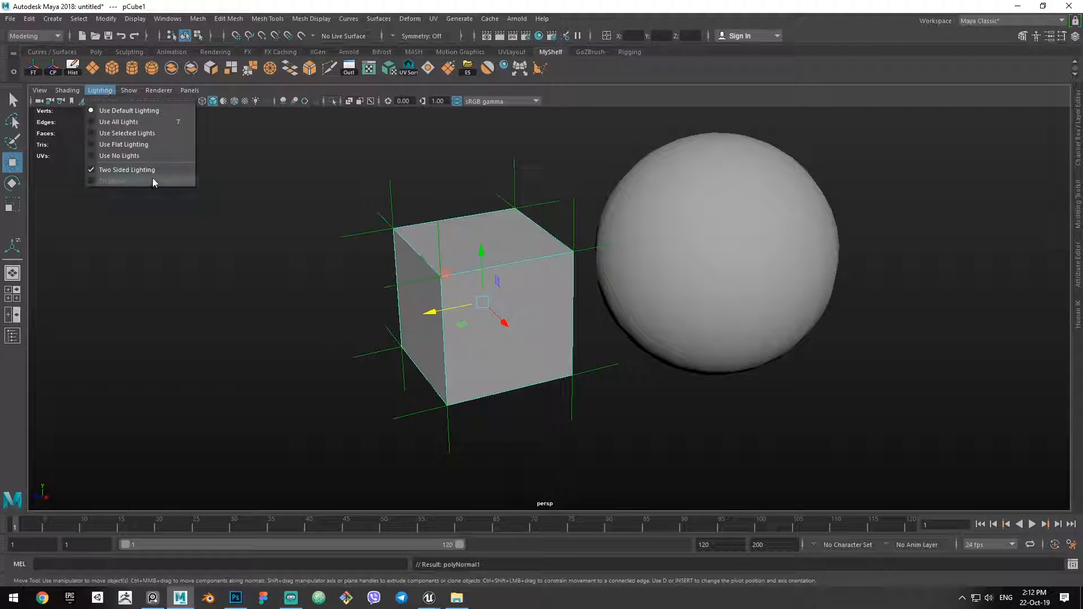
click(118, 156)
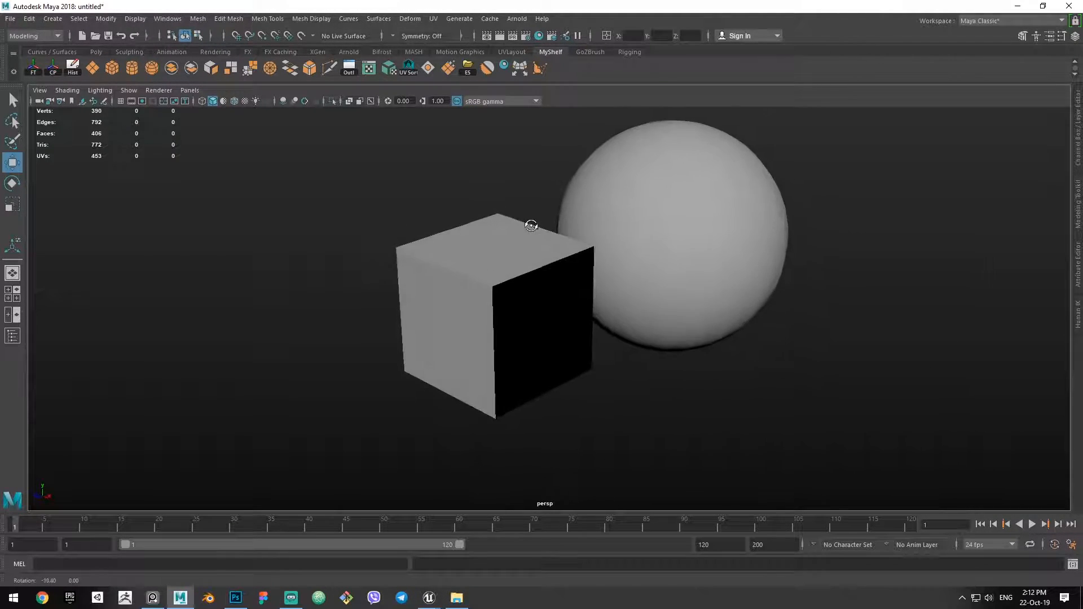
click(497, 325)
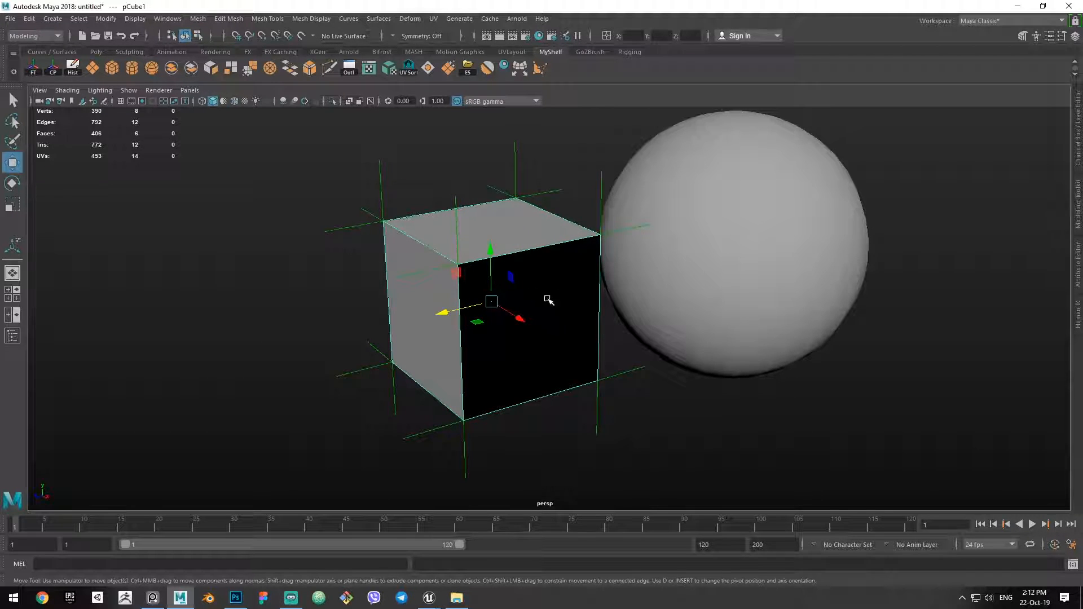
mouse_move(575, 229)
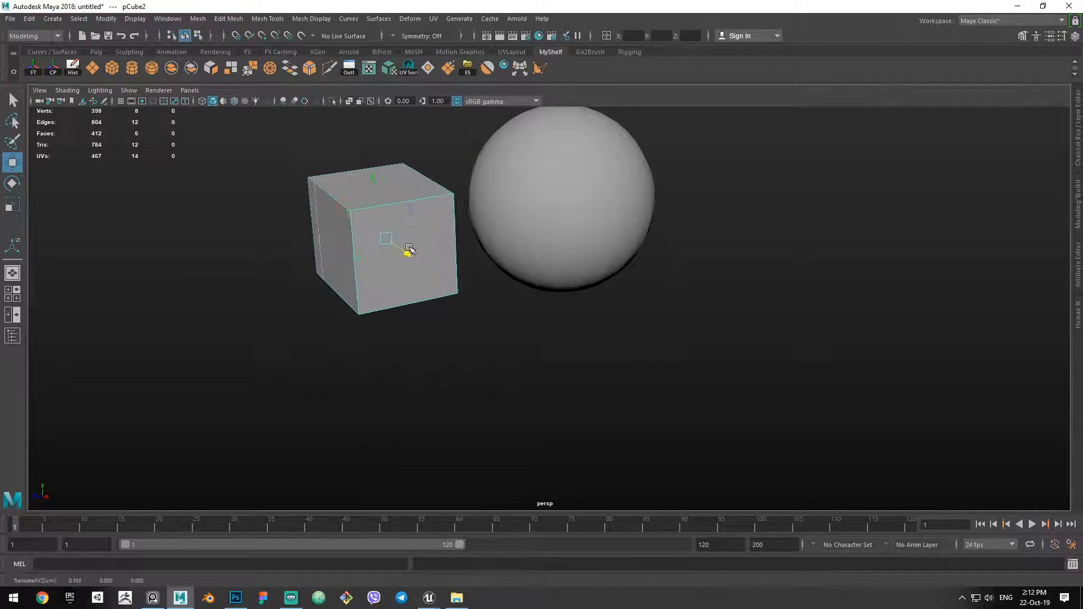
Bevel all edges of pCube2 and leave the scene deselected.
right_click(408, 248)
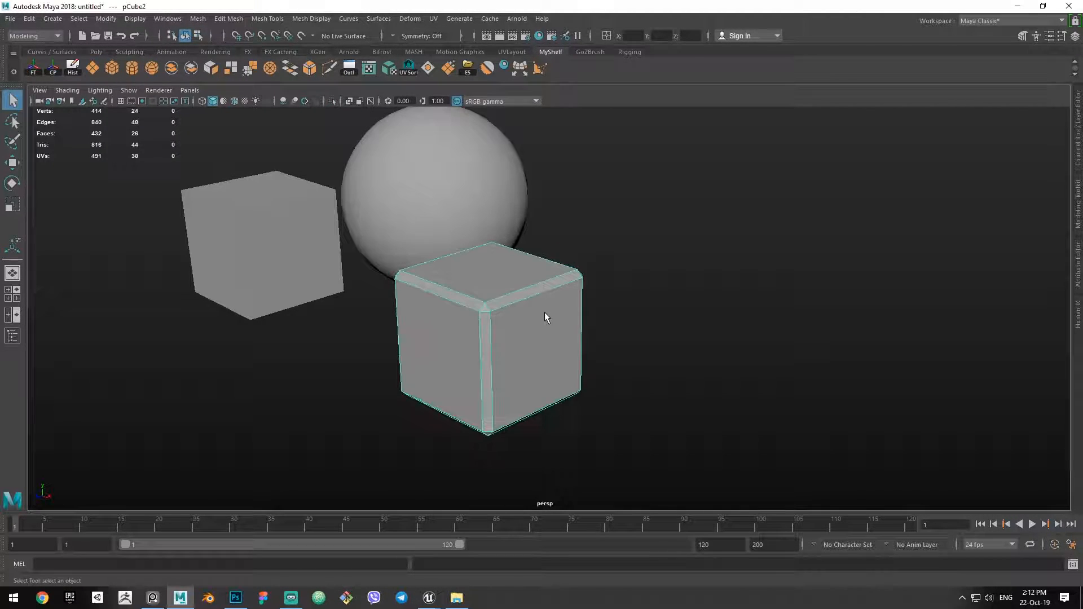
click(615, 315)
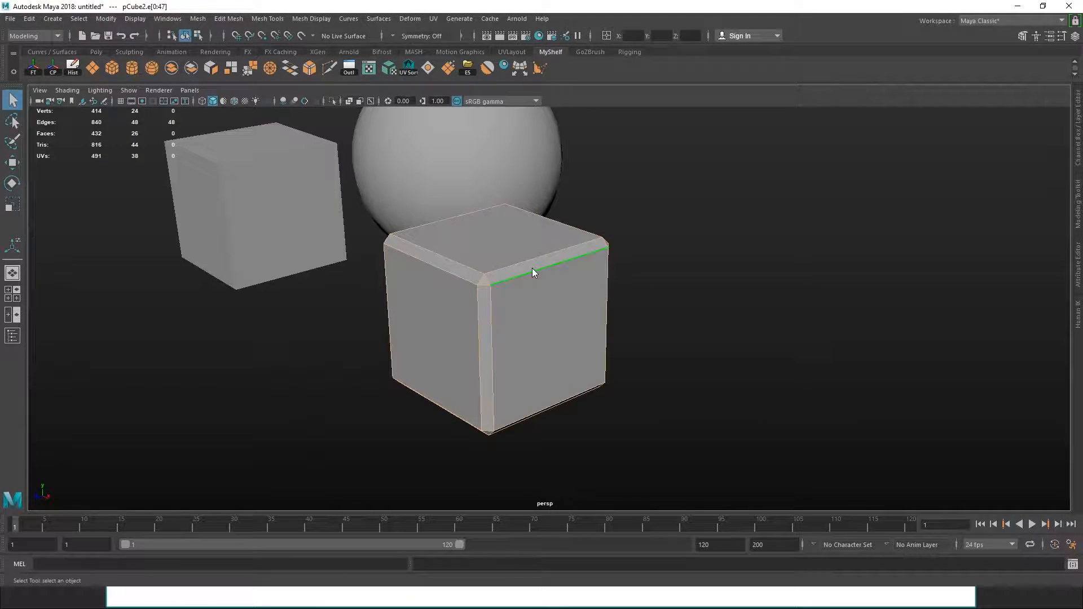
click(669, 221)
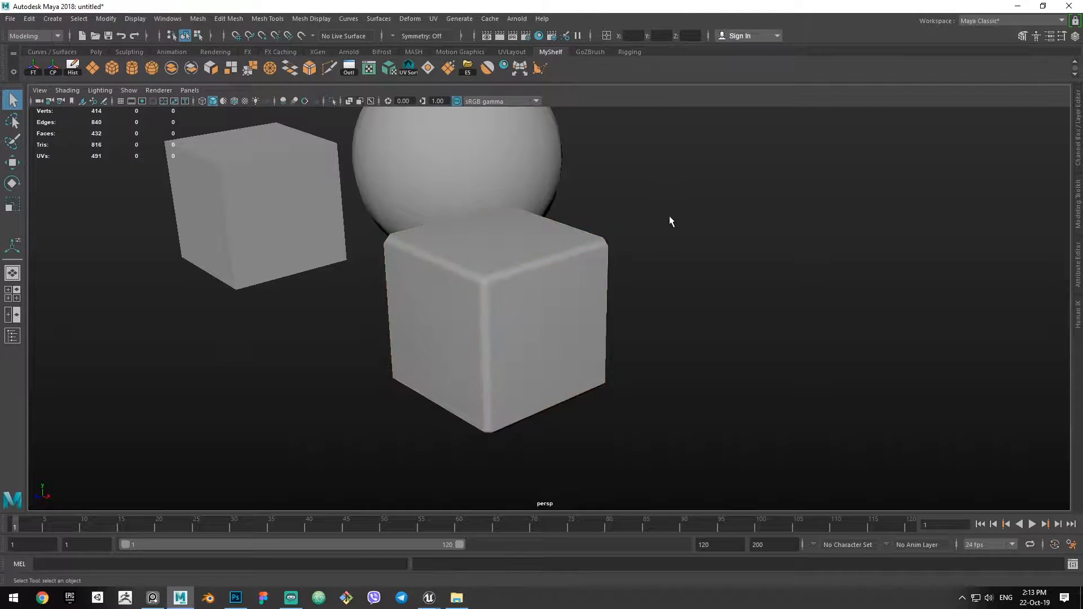